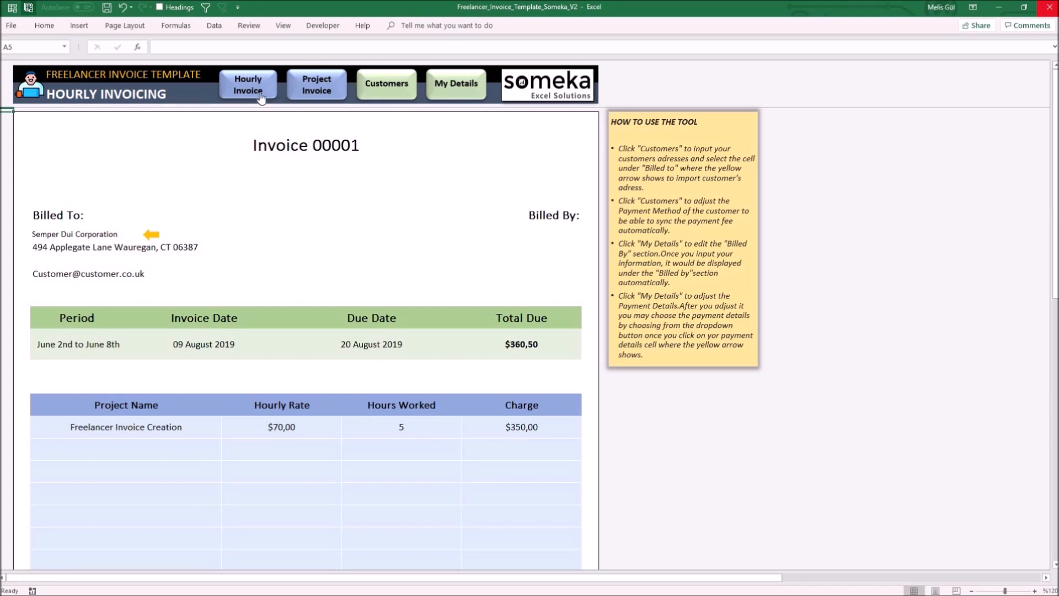
pyautogui.moveTo(347, 100)
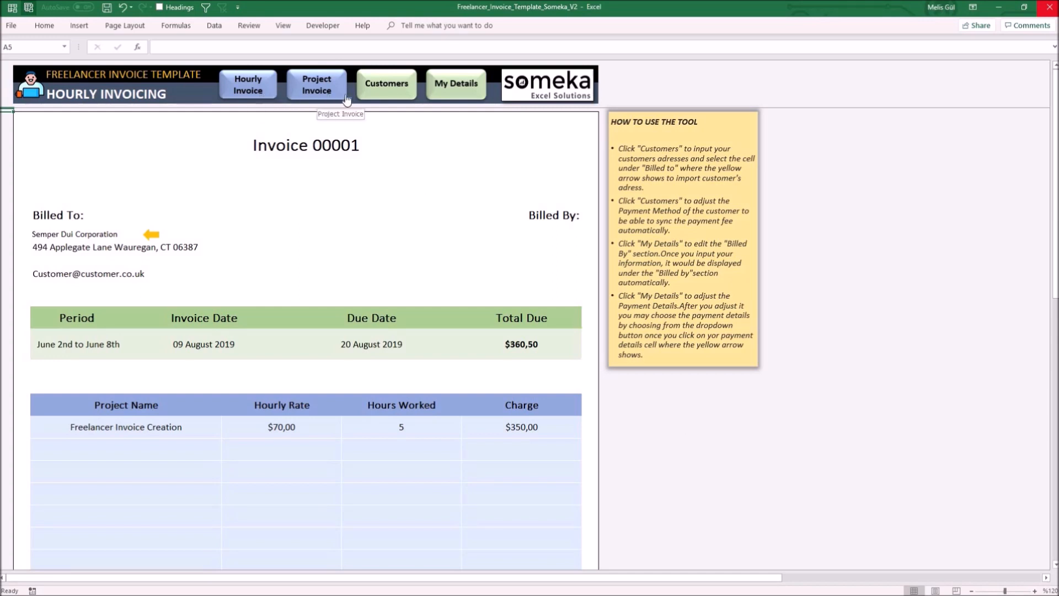
pyautogui.moveTo(456, 100)
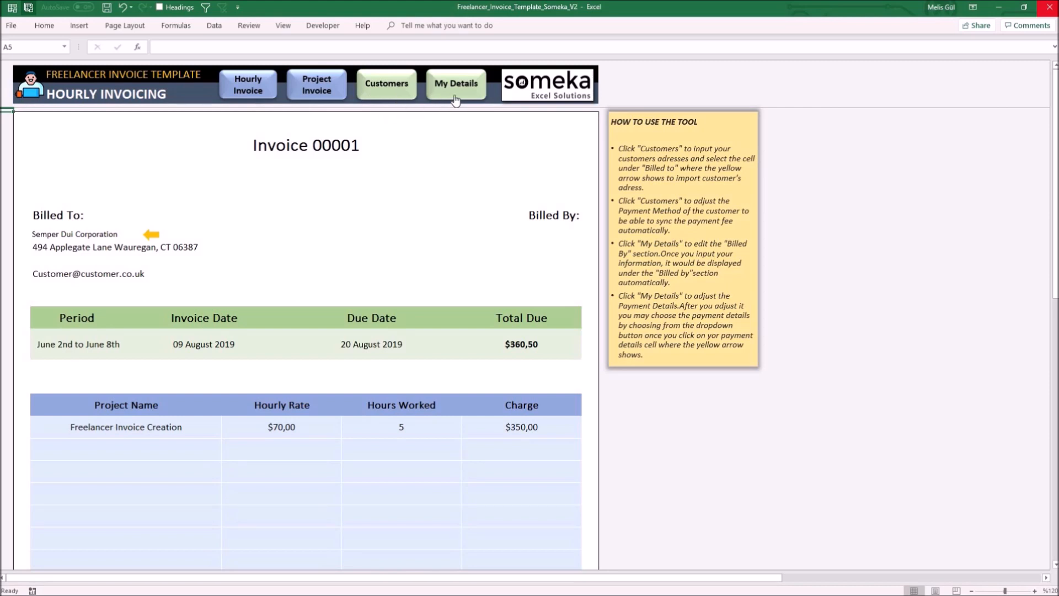
pyautogui.moveTo(456, 85)
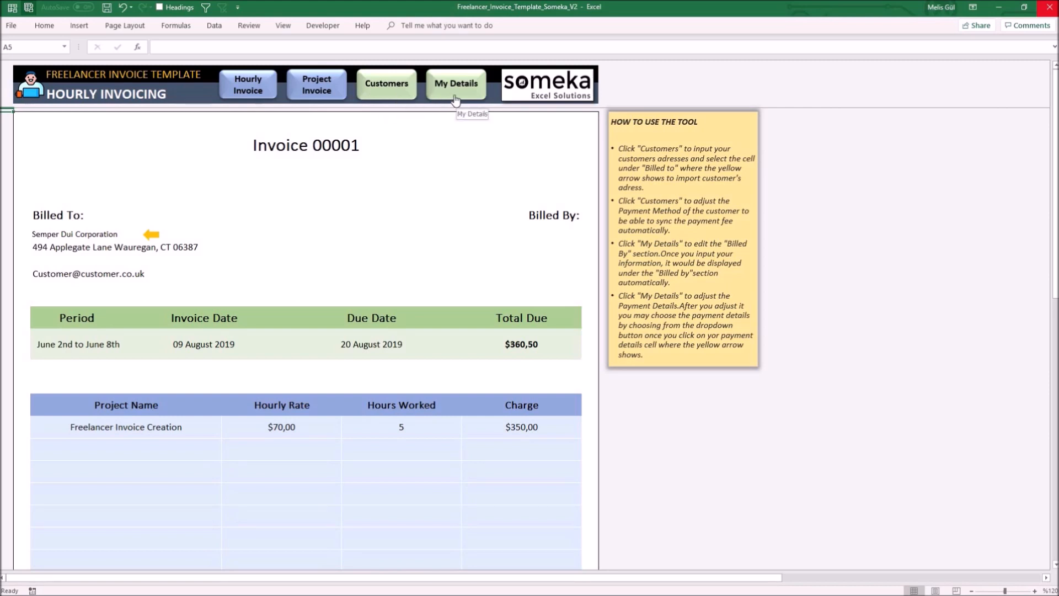
# Fill in the freelancer's name 'Jo' and address (My St, City, 35350) on the My Details sheet.
pyautogui.click(456, 84)
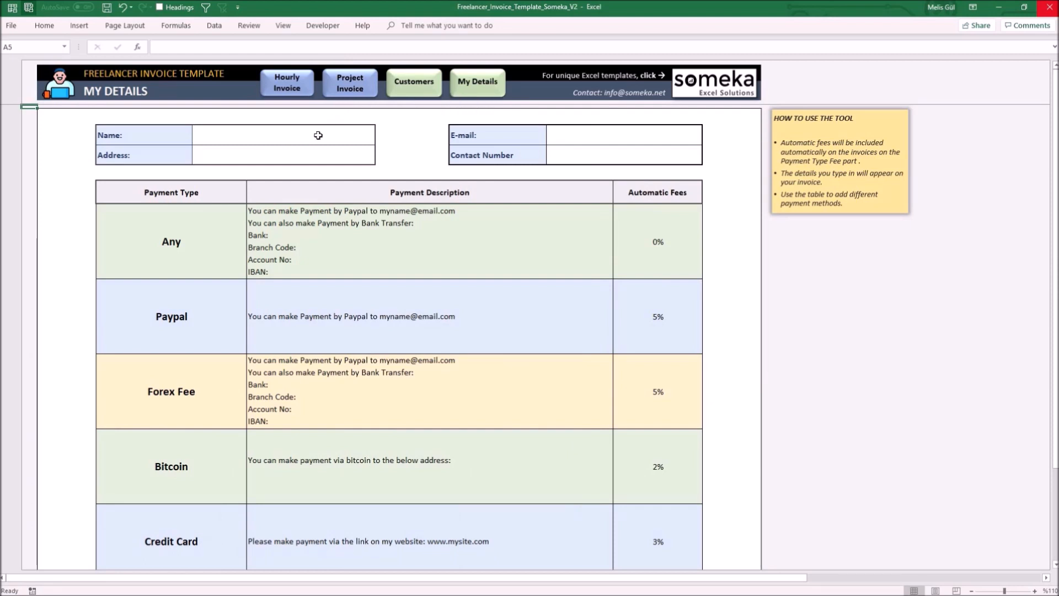
pyautogui.write('John L.')
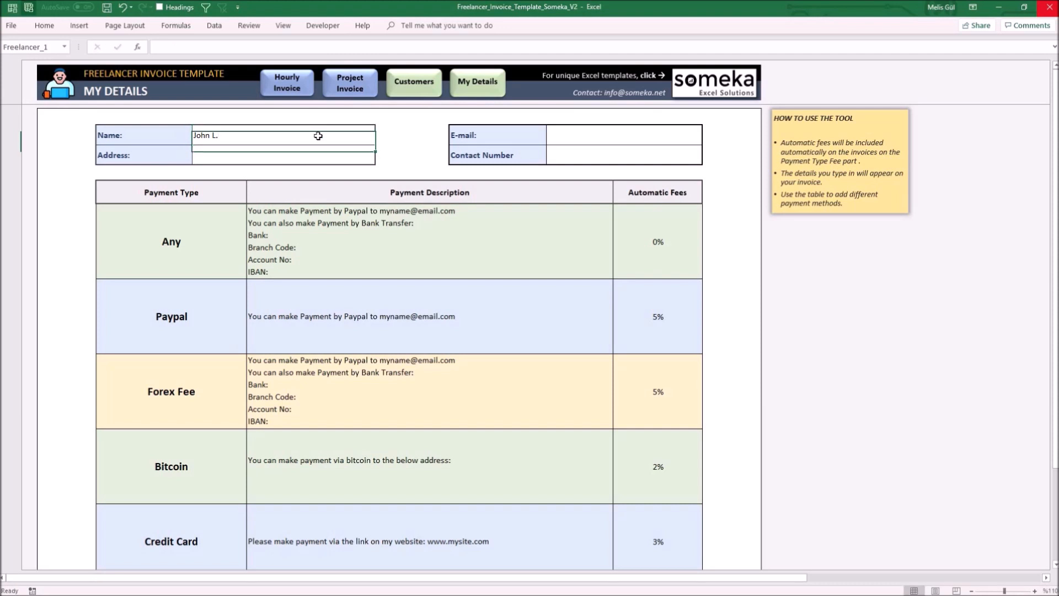
pyautogui.write('My Street, My')
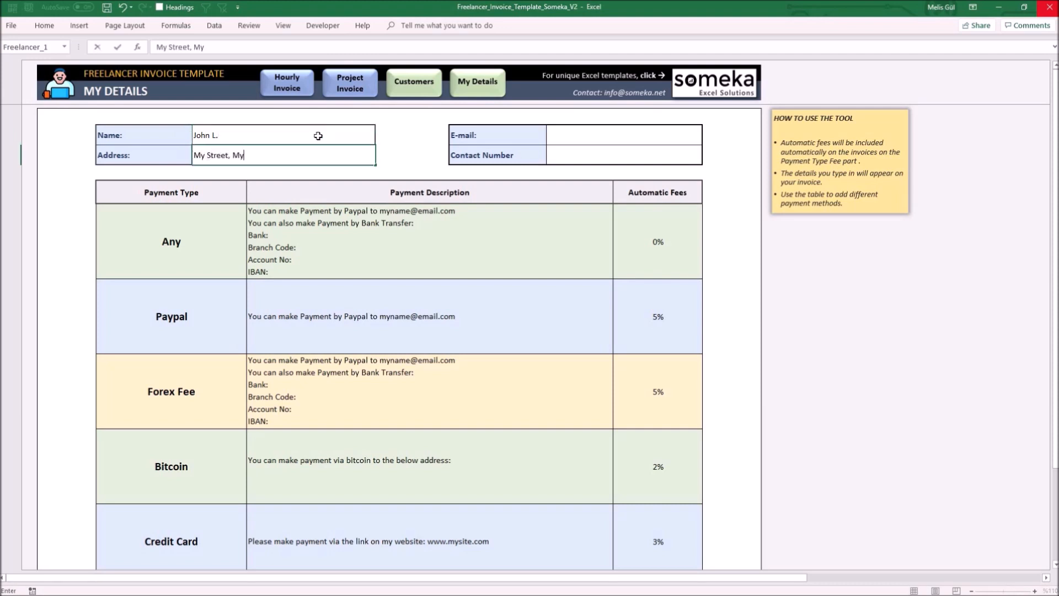
pyautogui.write('City, My Town,')
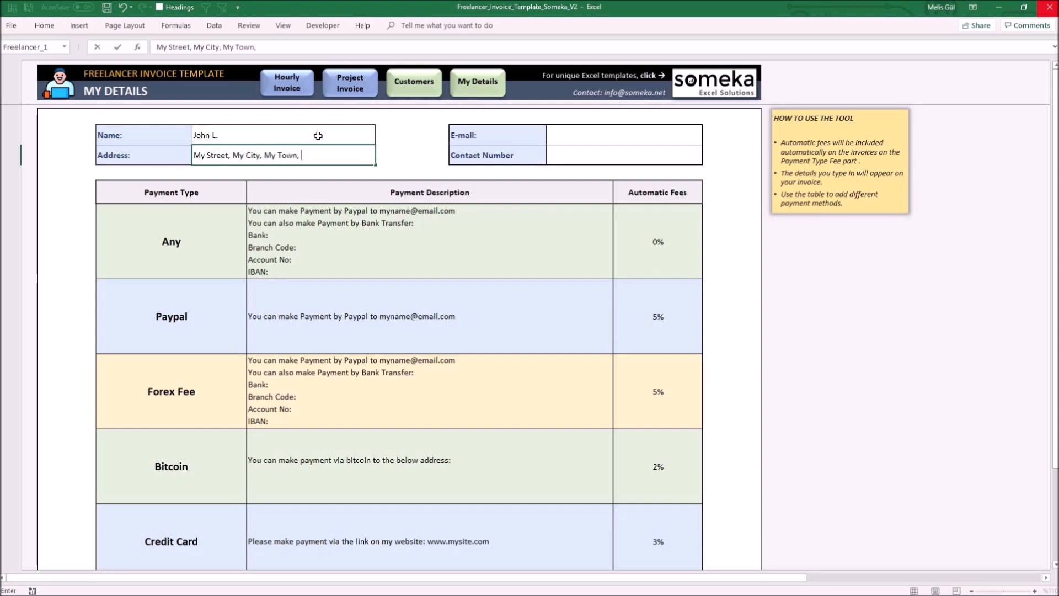
pyautogui.write('35350')
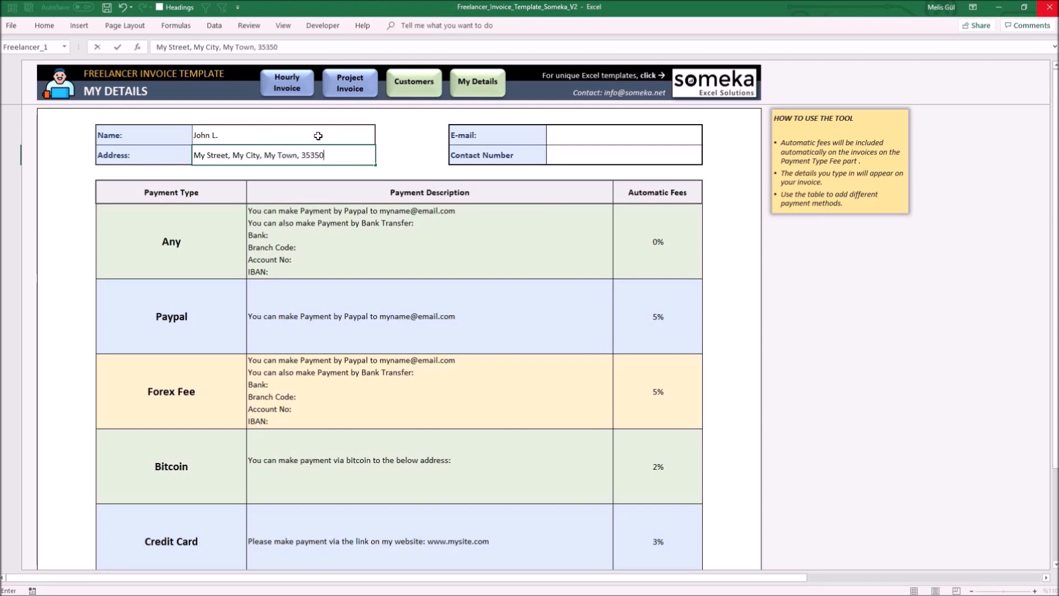
pyautogui.click(622, 134)
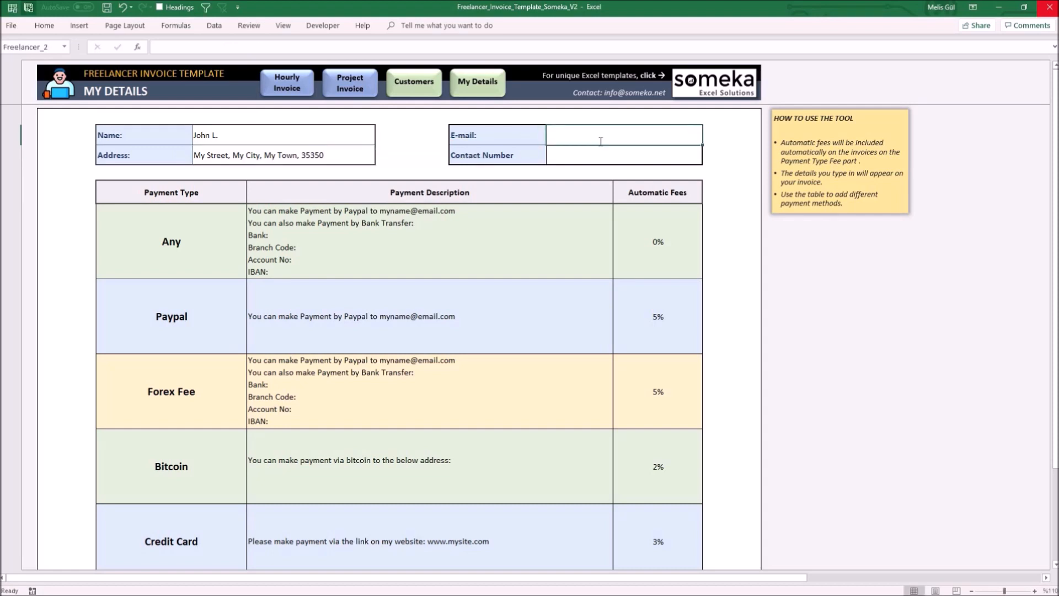
pyautogui.write('myemail.c')
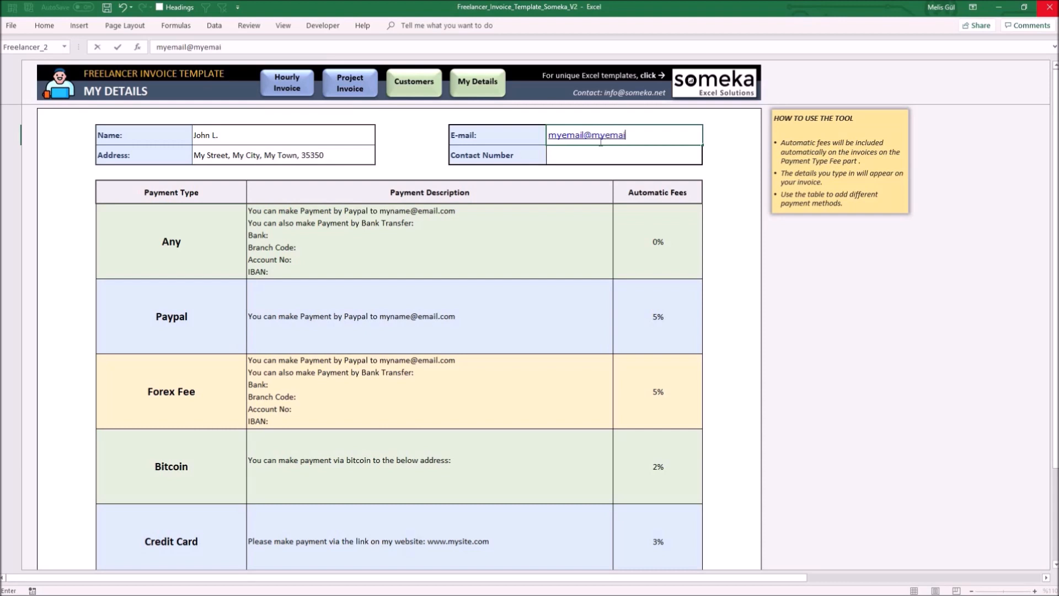
pyautogui.write('0')
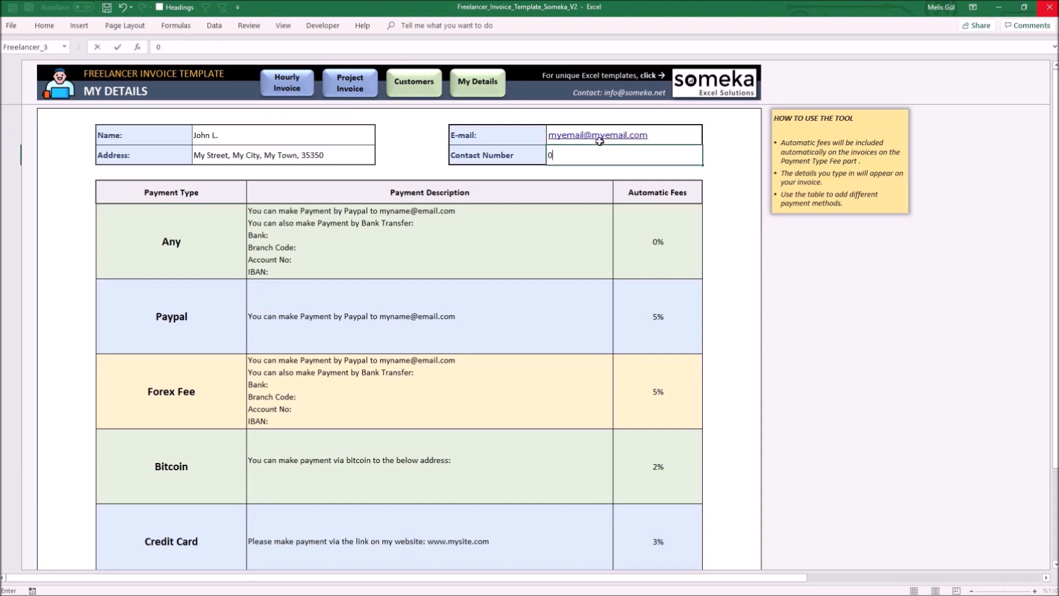
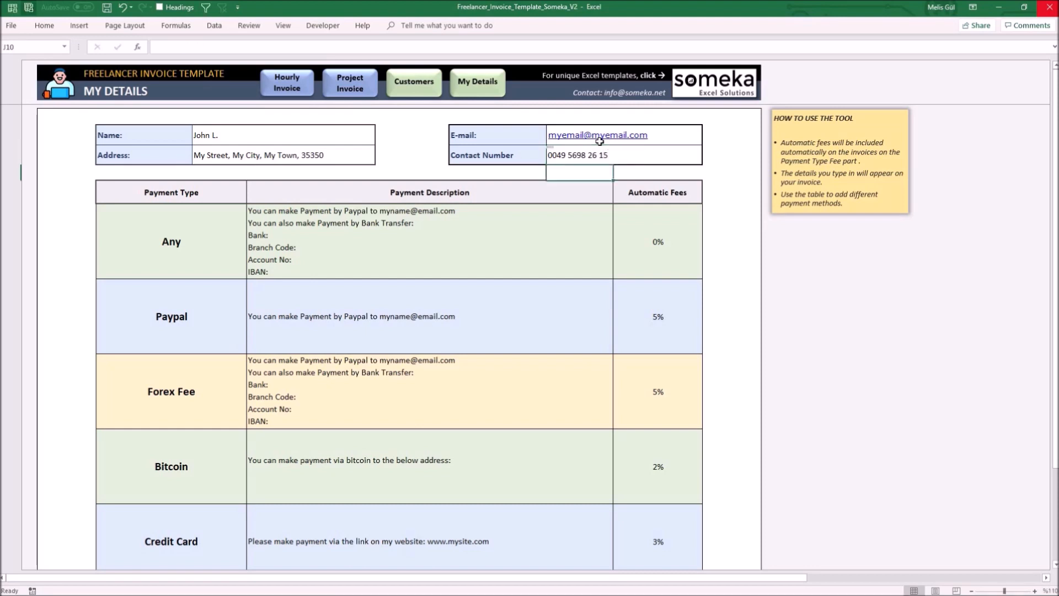
pyautogui.moveTo(212, 228)
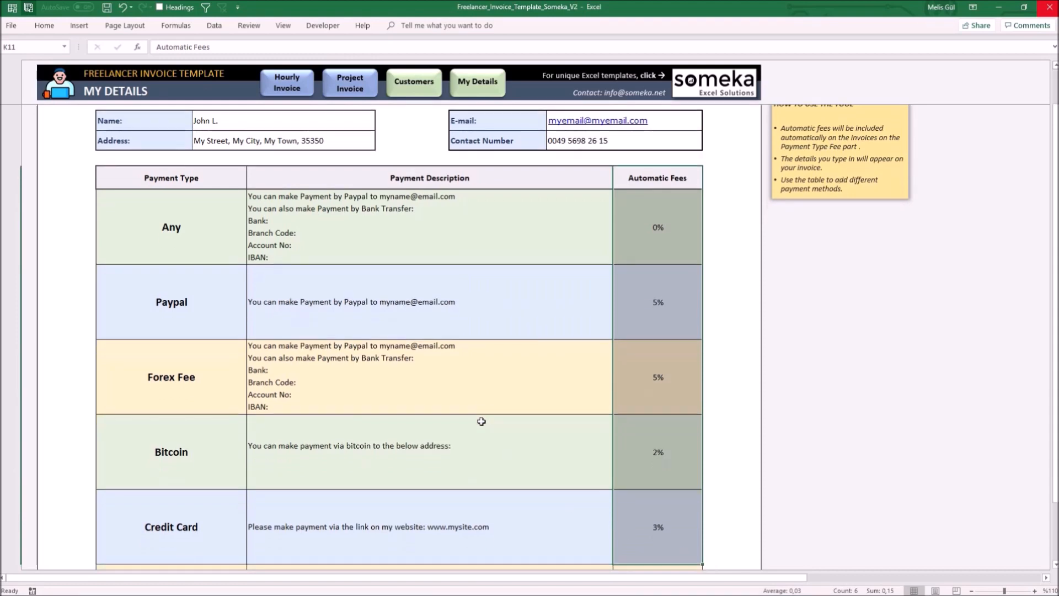
pyautogui.scroll(-3)
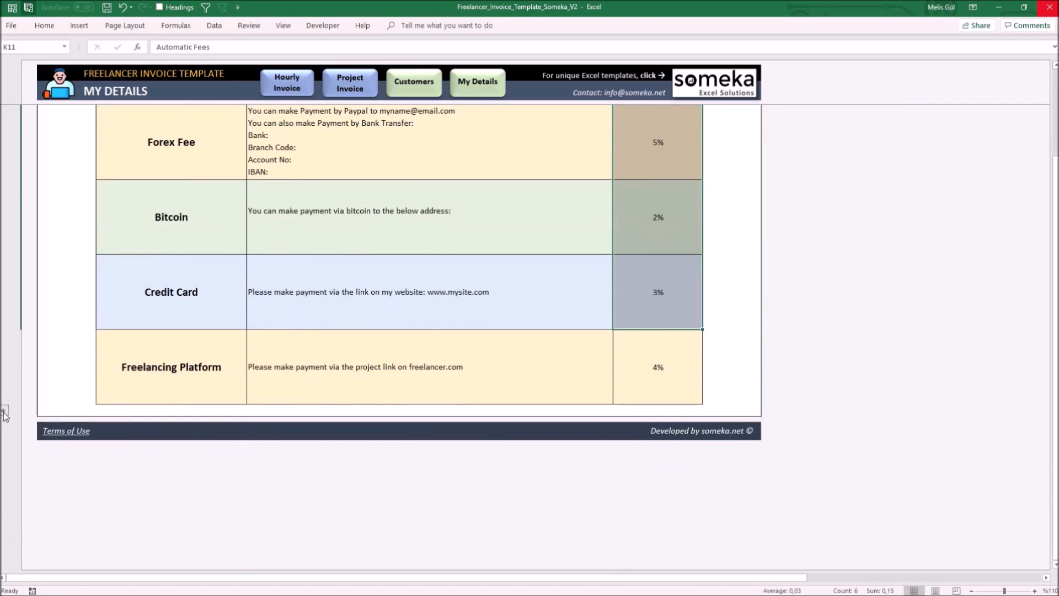
pyautogui.scroll(-3)
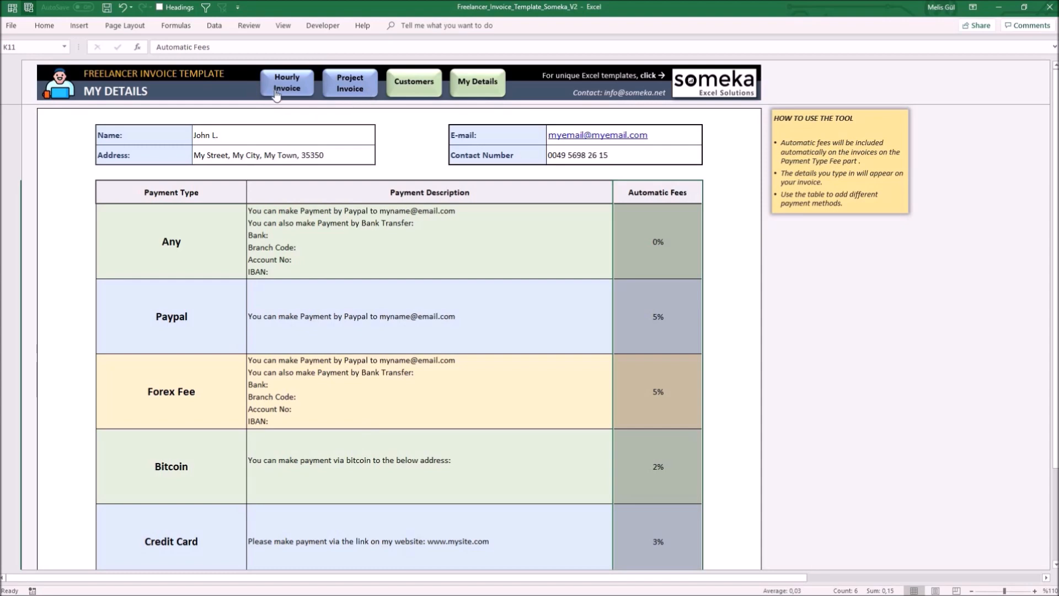
pyautogui.moveTo(420, 94)
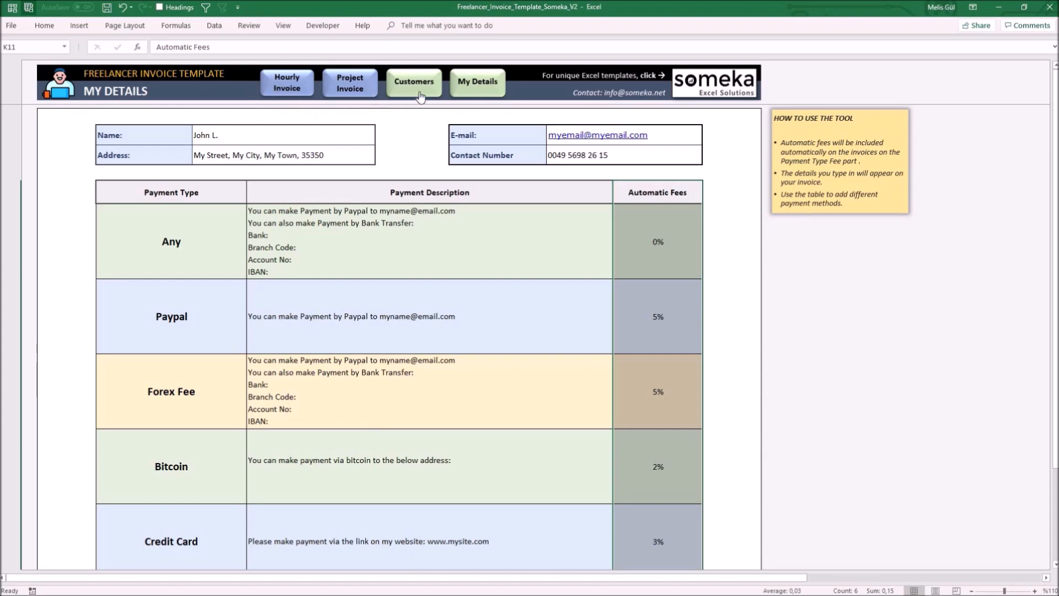
# Show the payment method choices for the first customer on the Customer Details sheet.
pyautogui.click(414, 82)
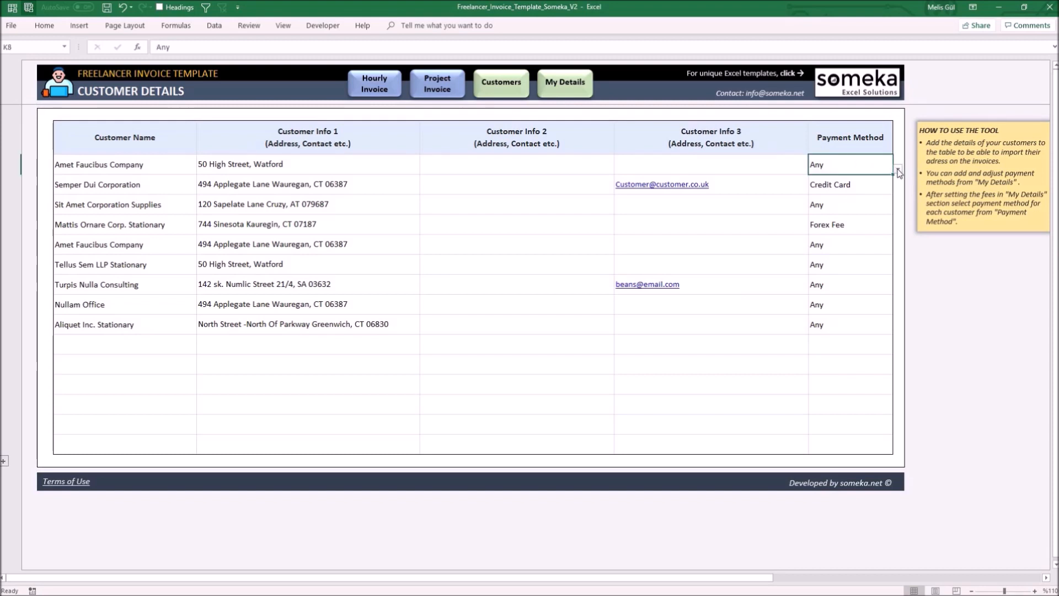
pyautogui.click(898, 168)
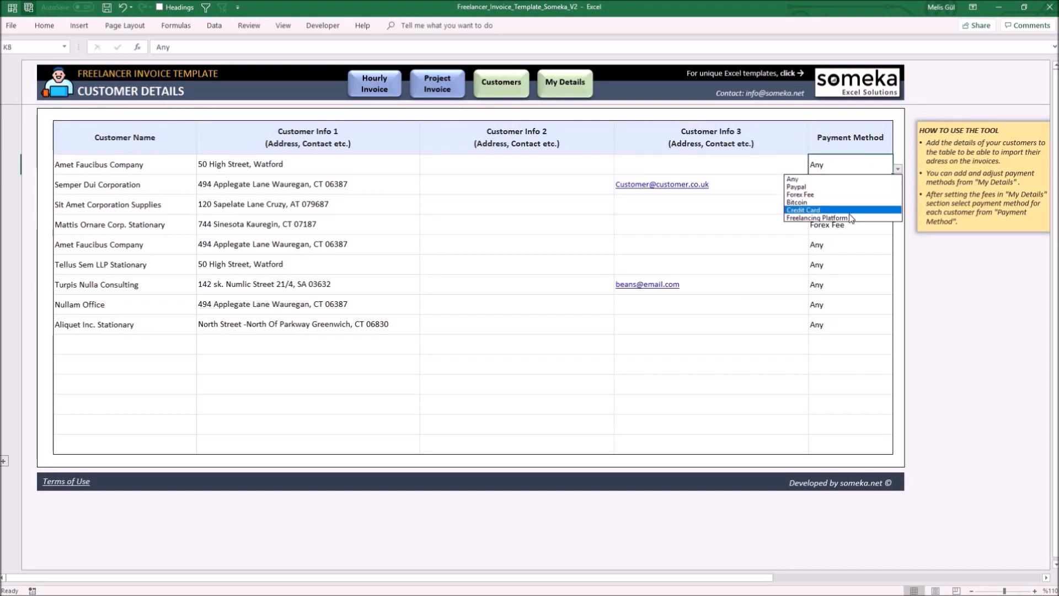
pyautogui.moveTo(842, 182)
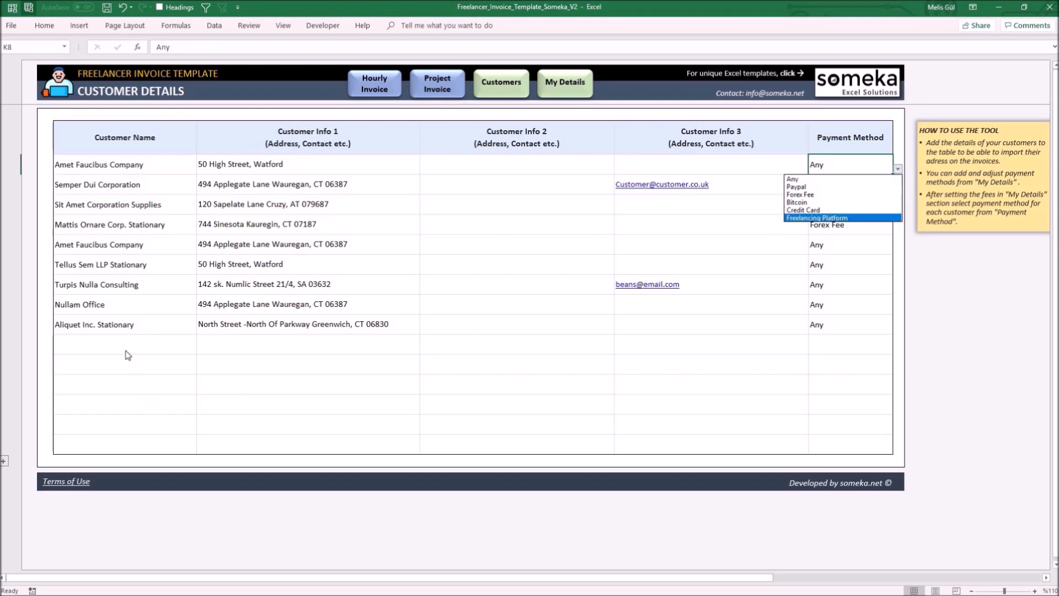
# Add customer Company X. at ABC Street below Aliquet Inc. Stationary.
pyautogui.click(830, 185)
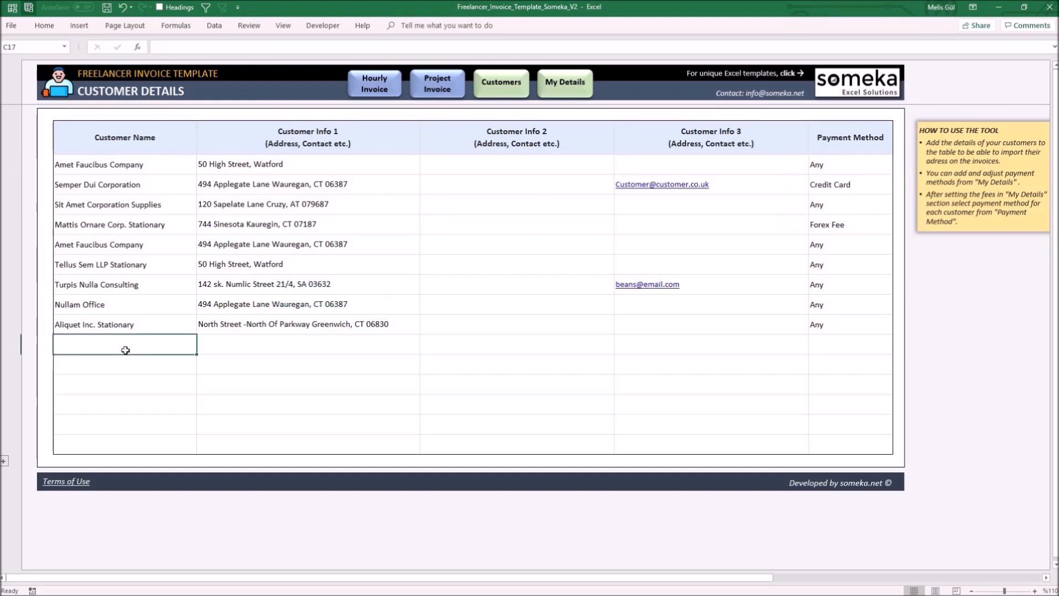
pyautogui.write('Company X.')
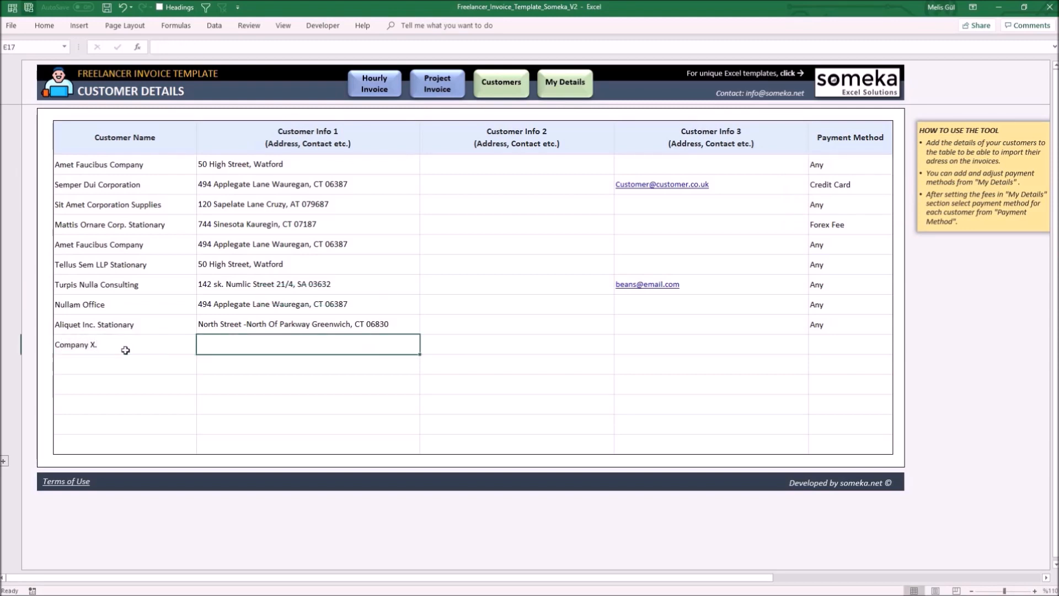
pyautogui.write('ABC Stre')
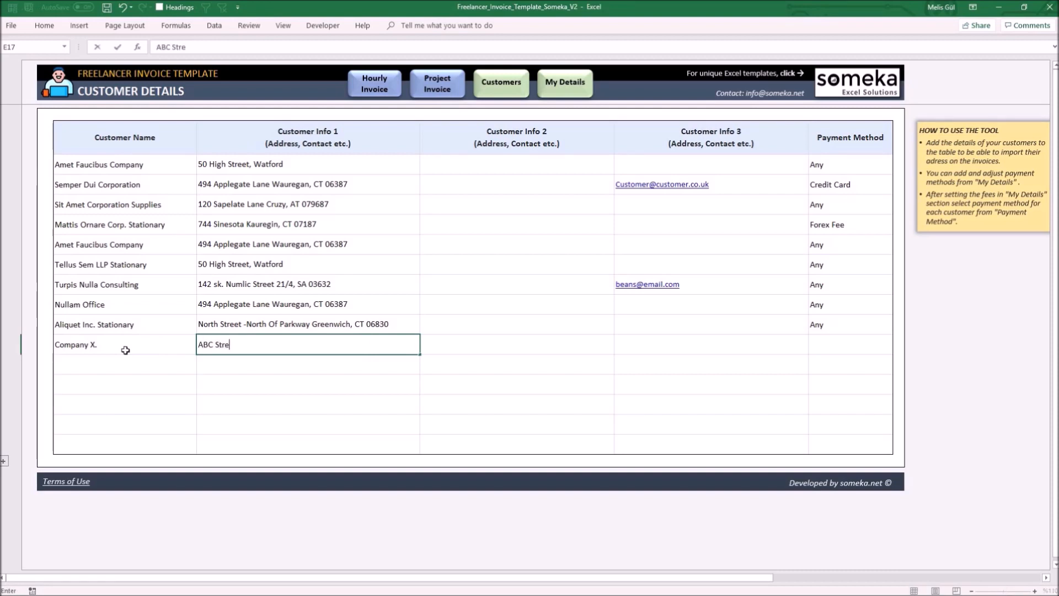
pyautogui.write('et')
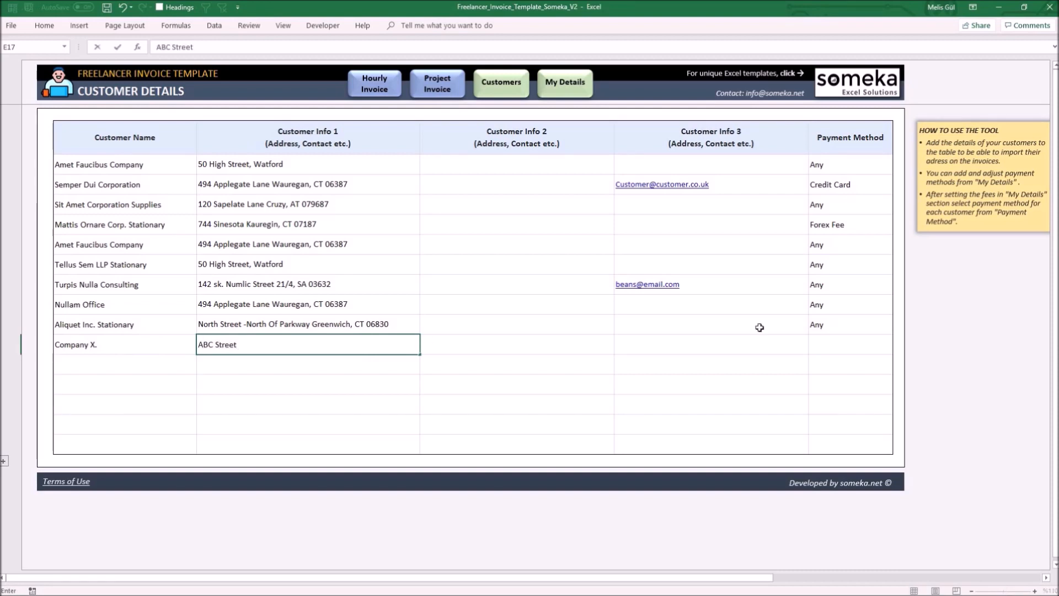
# Set Company X.'s payment method to Paypal.
pyautogui.click(851, 344)
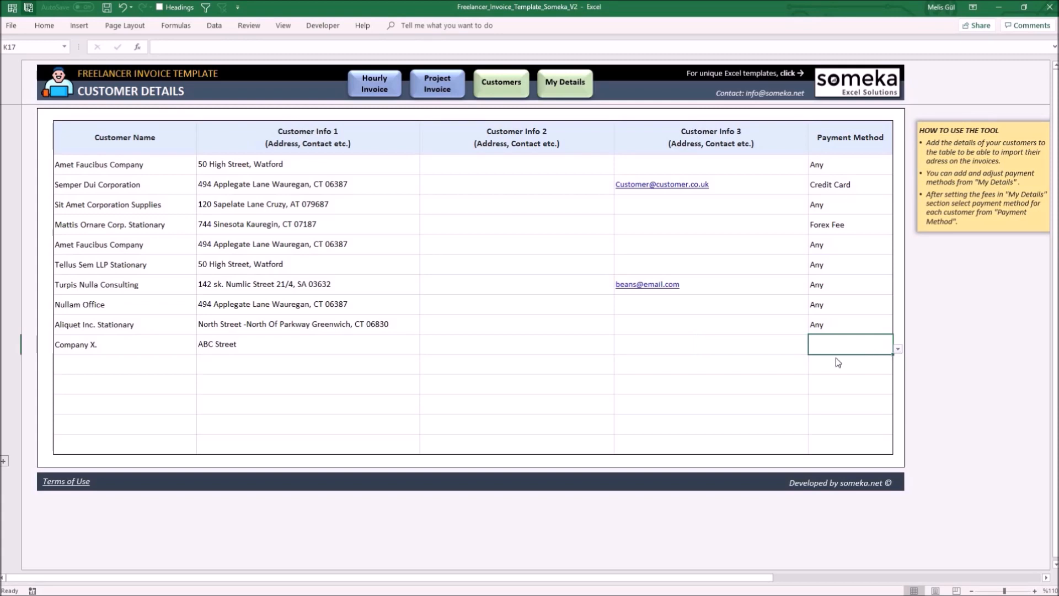
pyautogui.write('Paypal')
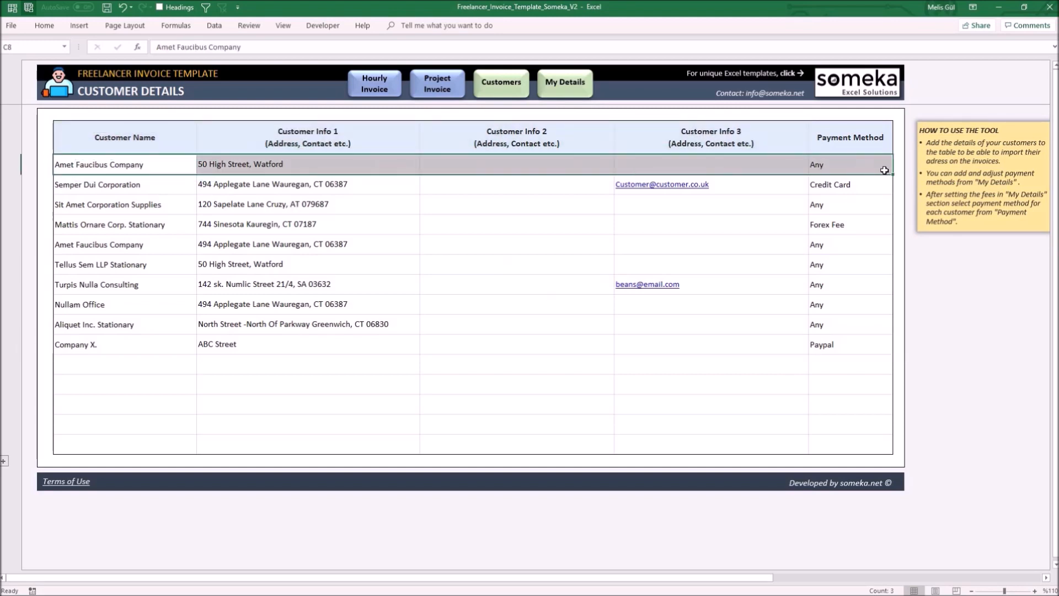
pyautogui.click(850, 165)
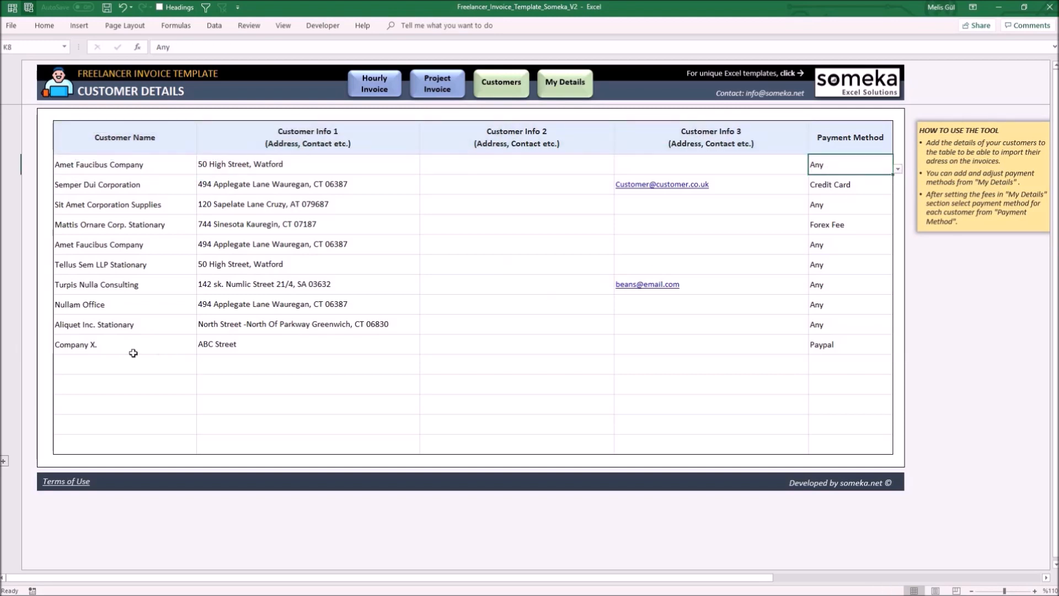
pyautogui.click(849, 344)
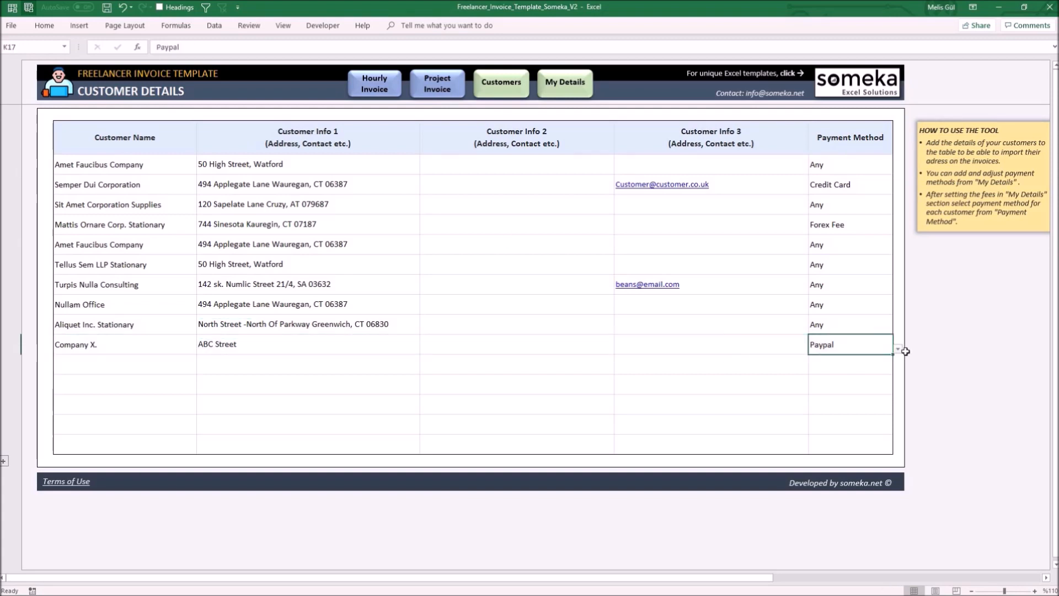
pyautogui.moveTo(907, 344)
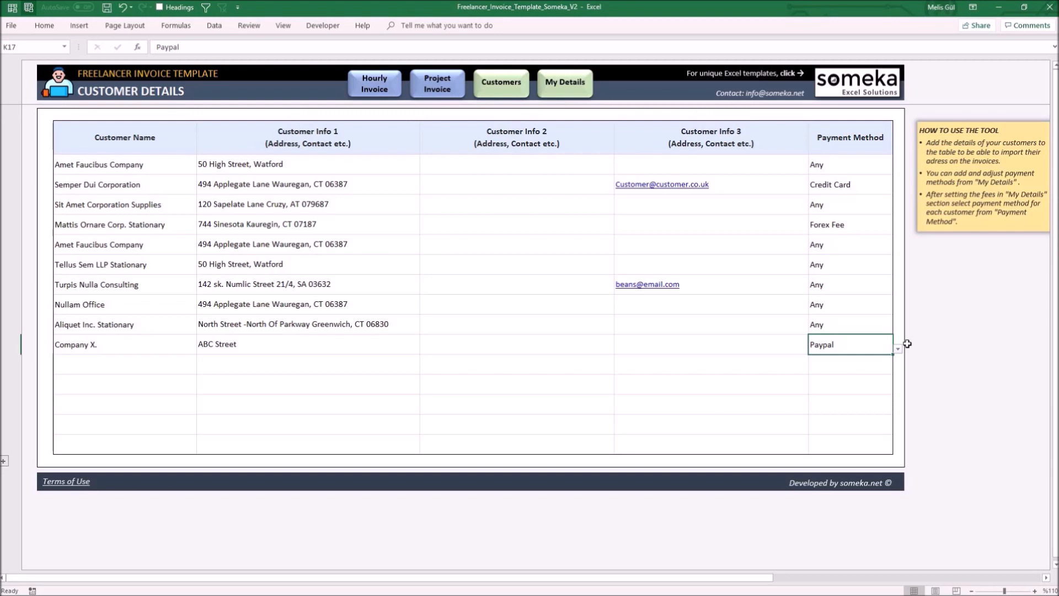
pyautogui.click(564, 82)
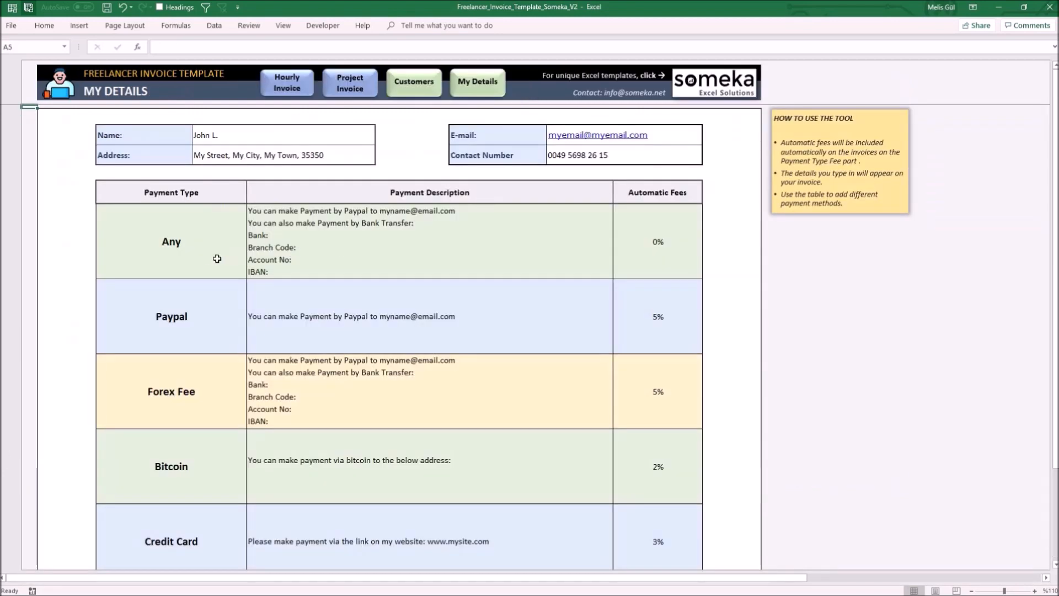
pyautogui.click(656, 242)
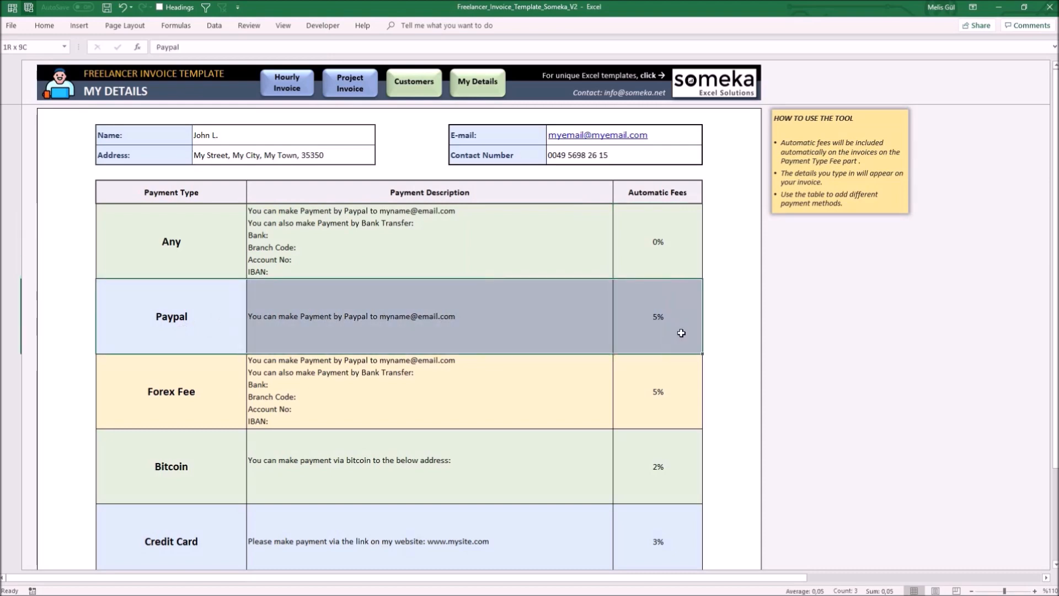
pyautogui.click(656, 316)
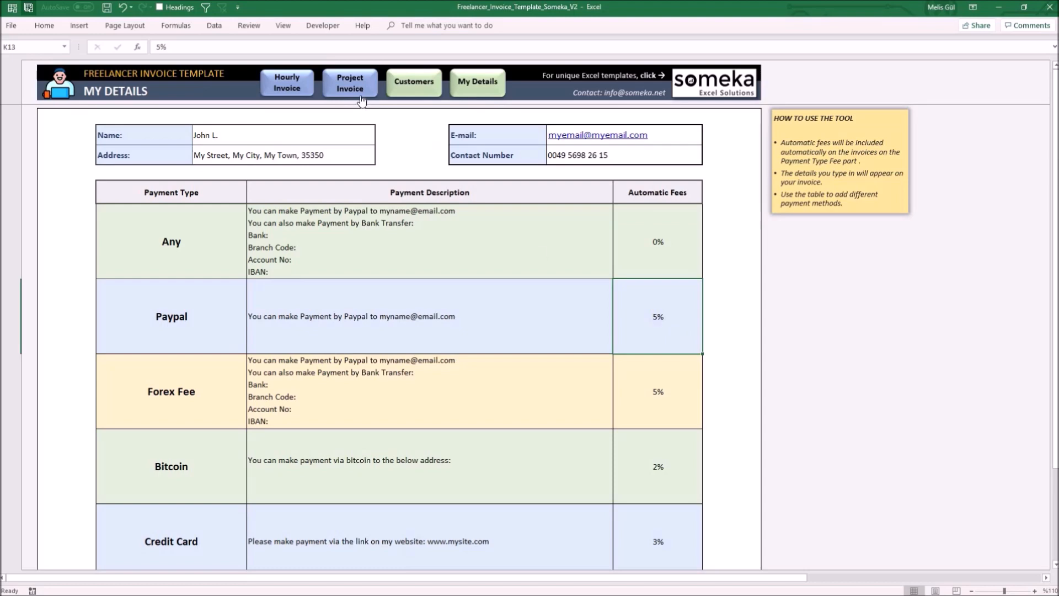
# Review the project invoice's Billed To list and the formula behind the fees amount.
pyautogui.click(350, 83)
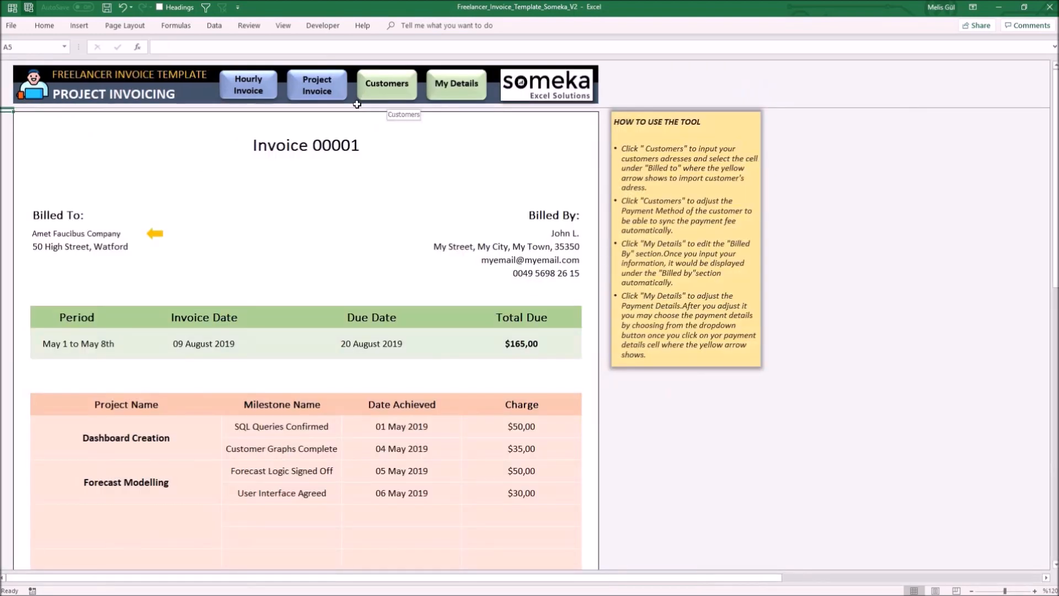
pyautogui.click(76, 233)
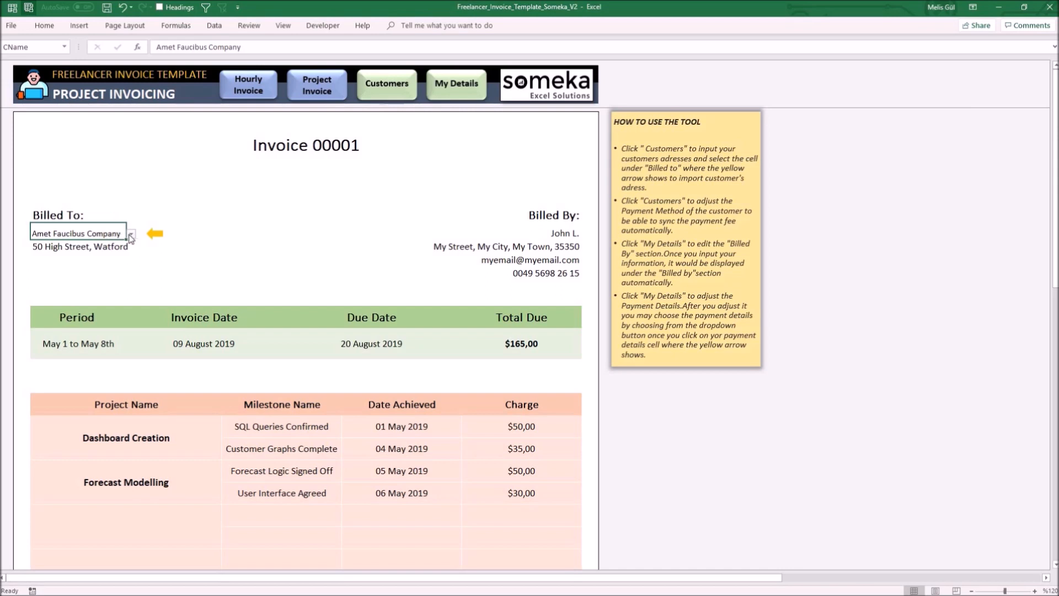
pyautogui.click(130, 233)
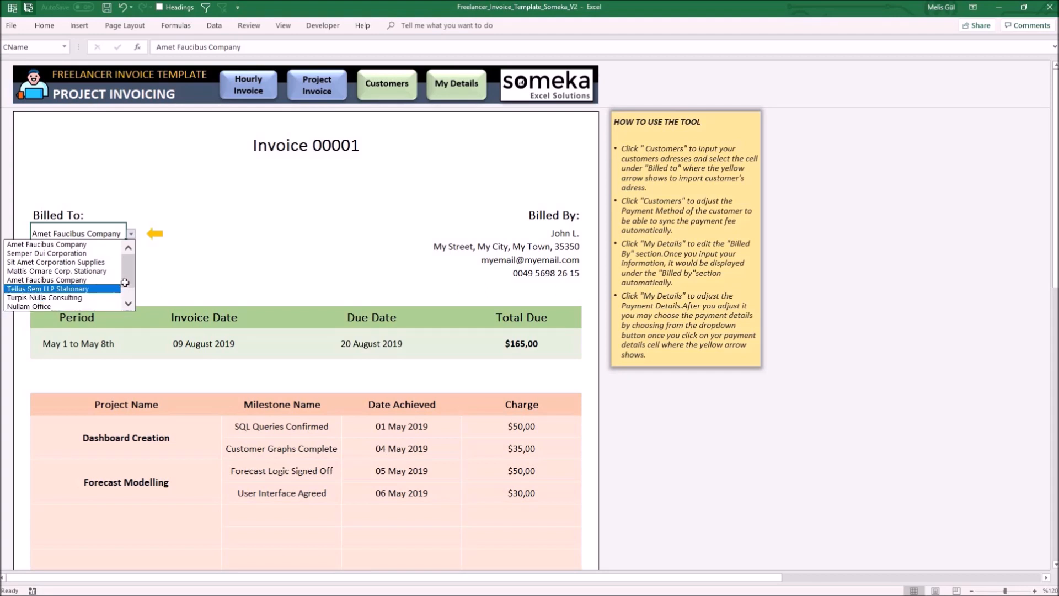
pyautogui.moveTo(128, 263)
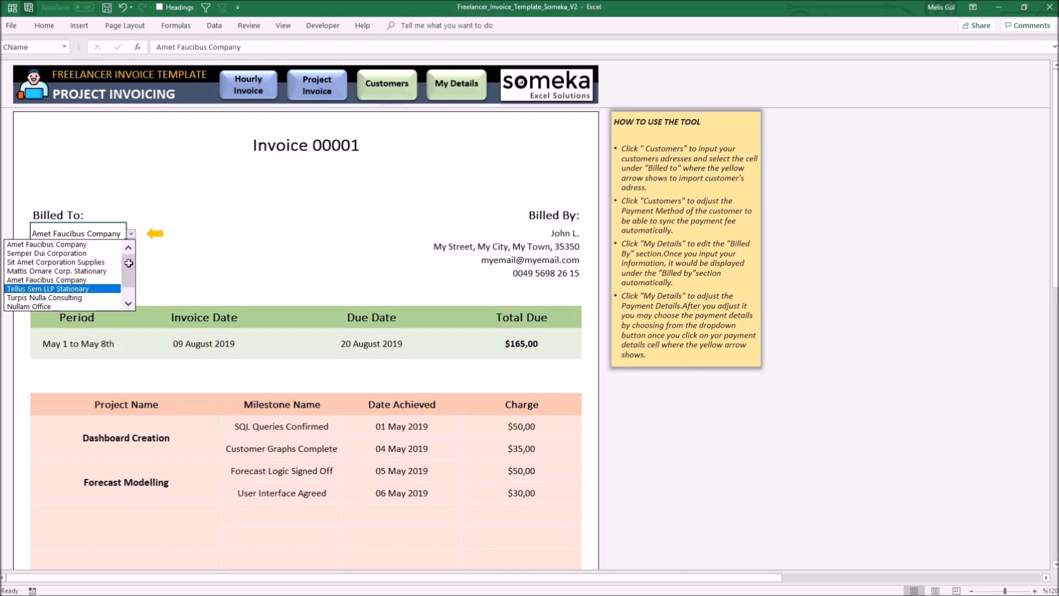
pyautogui.moveTo(94, 262)
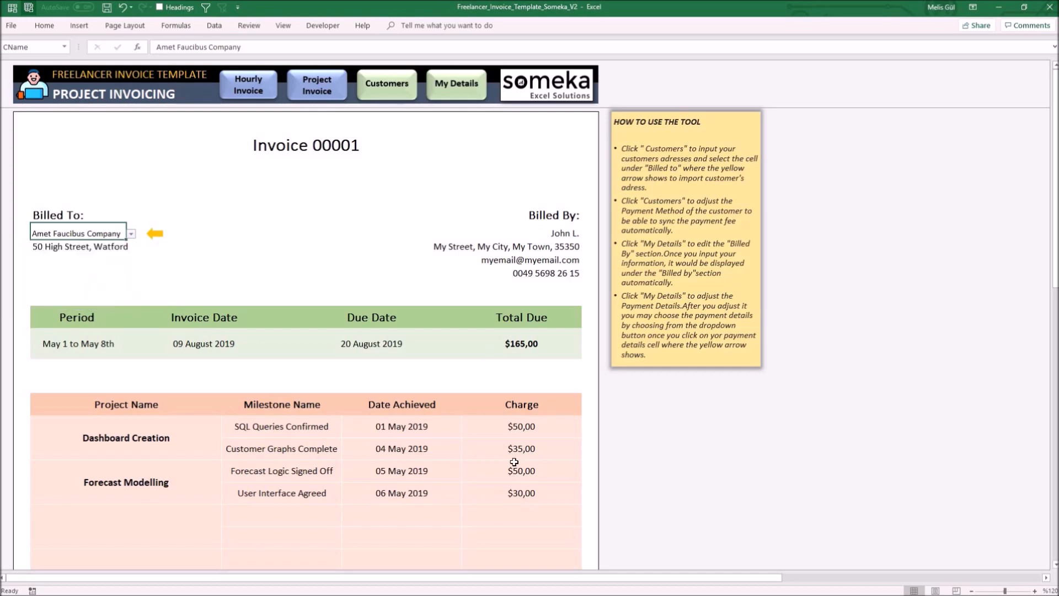
pyautogui.scroll(-3)
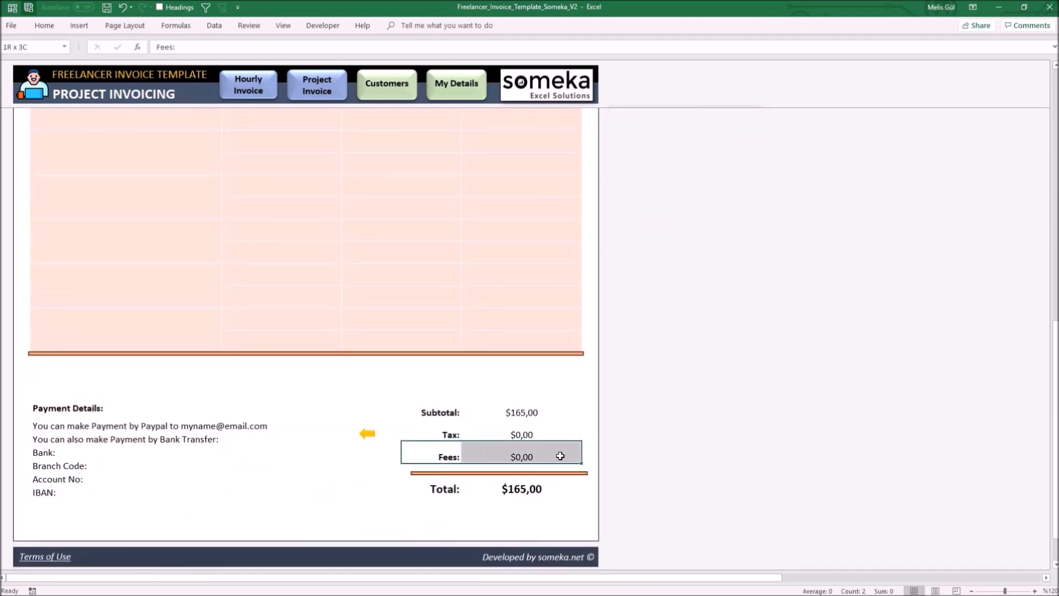
pyautogui.click(521, 457)
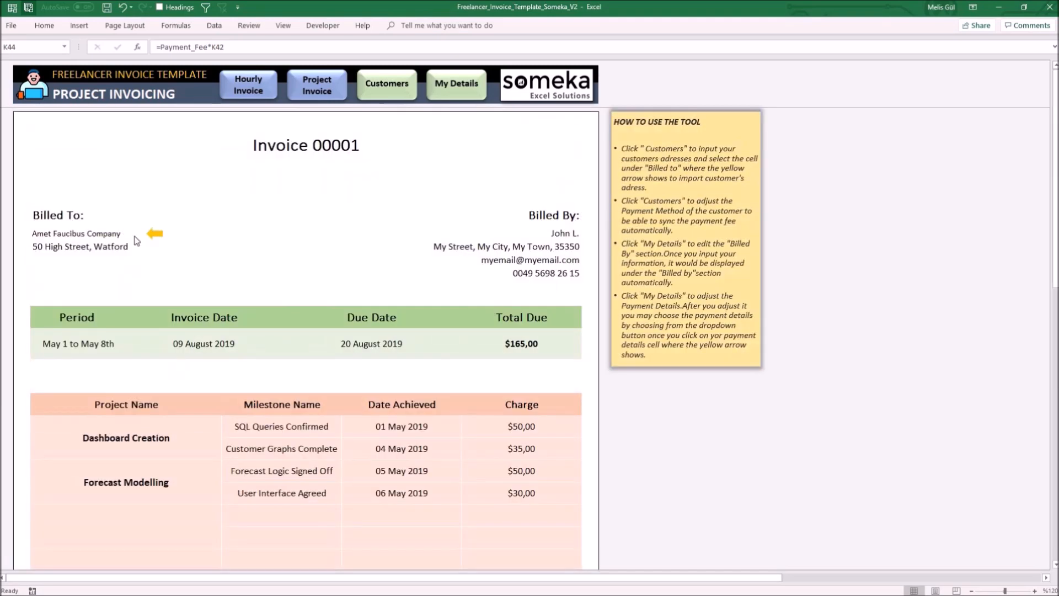
# Bill the project invoice to Company X., raising the total due to $173,25.
pyautogui.click(131, 233)
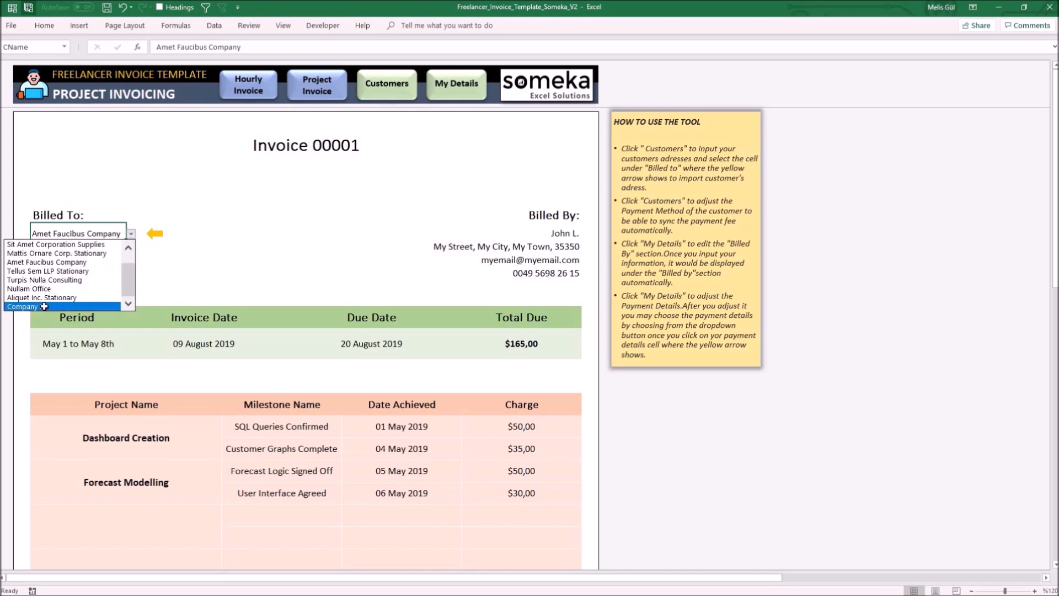
pyautogui.click(22, 306)
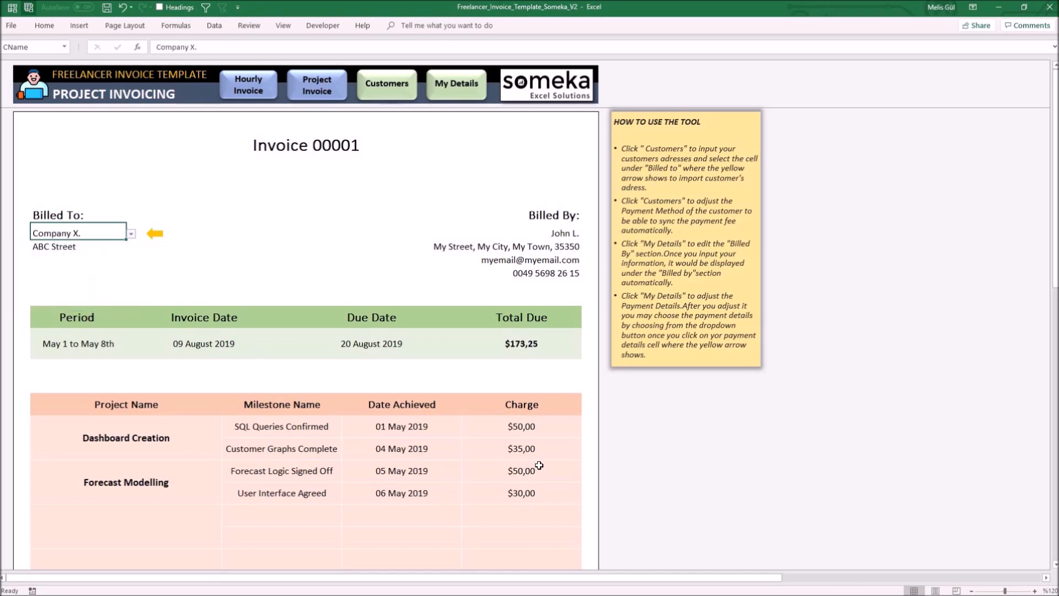
pyautogui.scroll(-3)
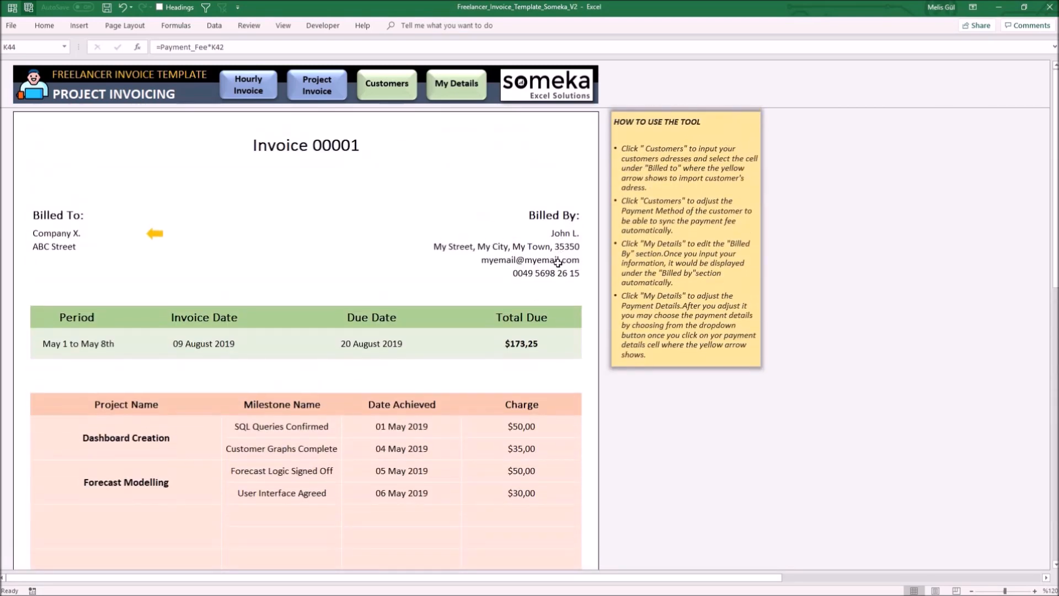
pyautogui.click(486, 251)
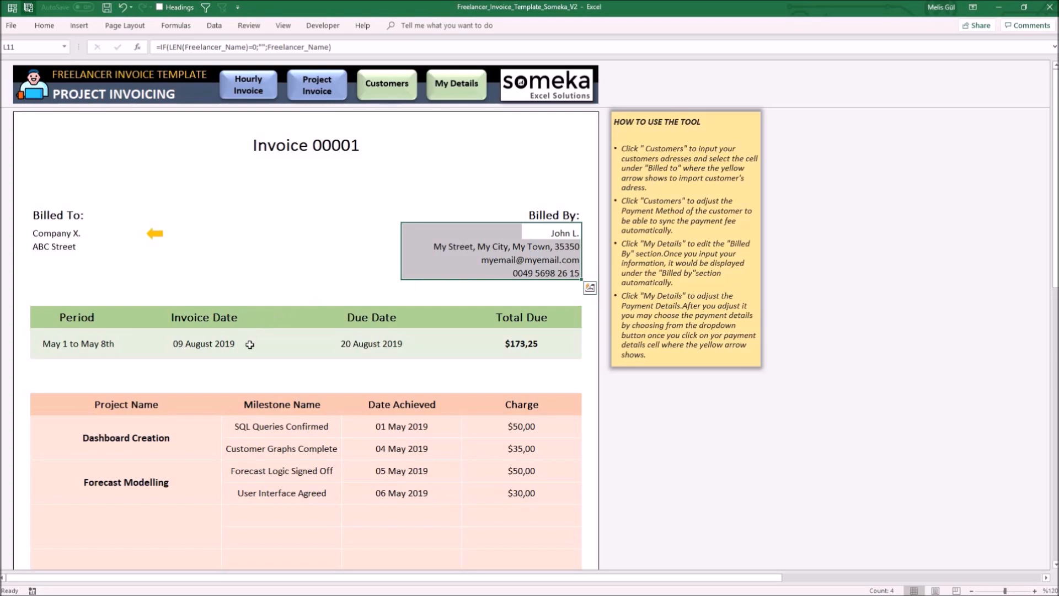
pyautogui.click(203, 343)
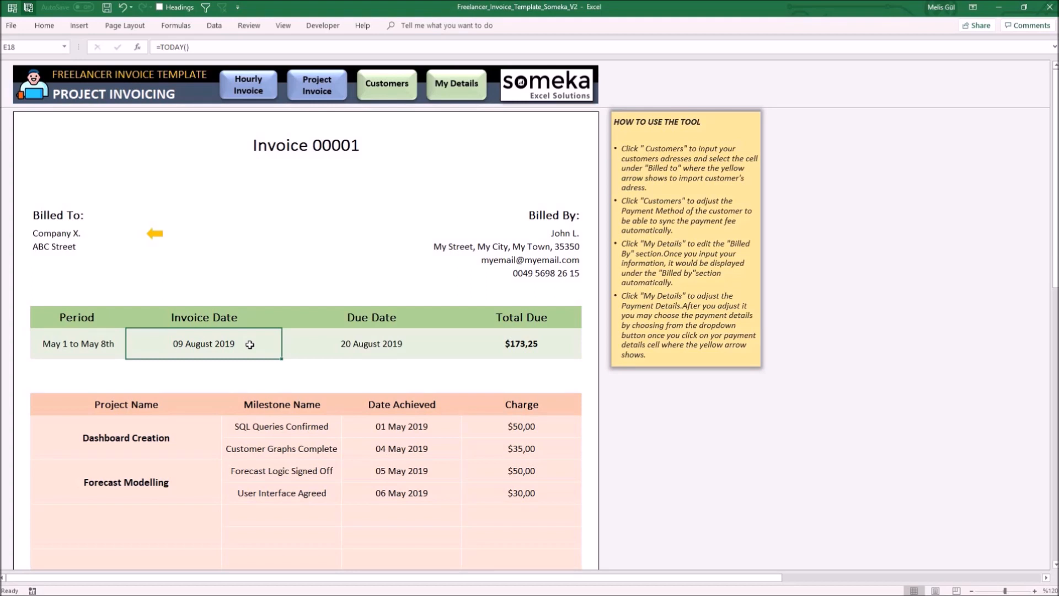
pyautogui.moveTo(188, 428)
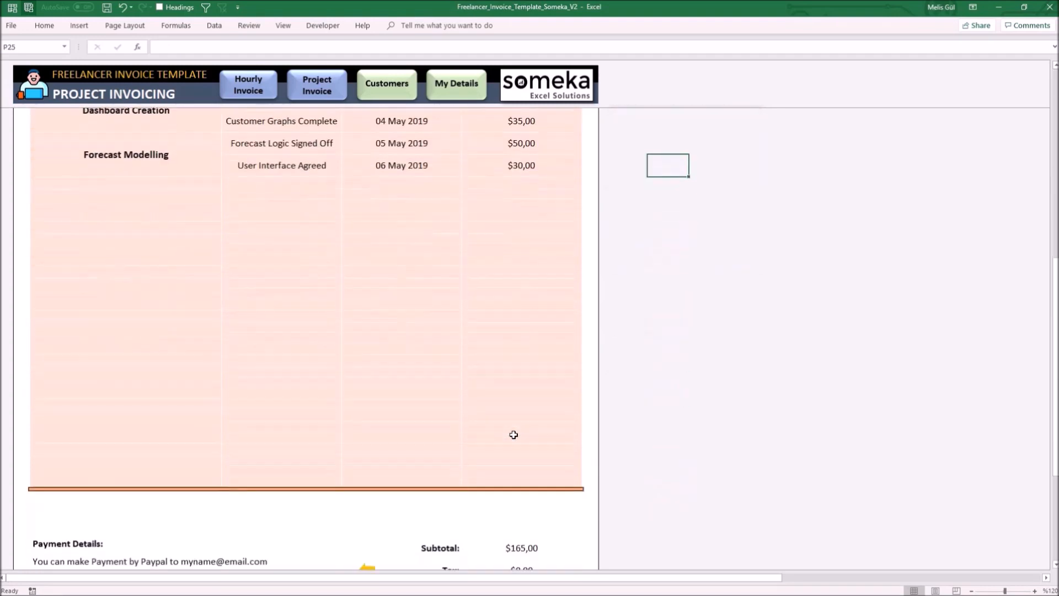
pyautogui.scroll(-3)
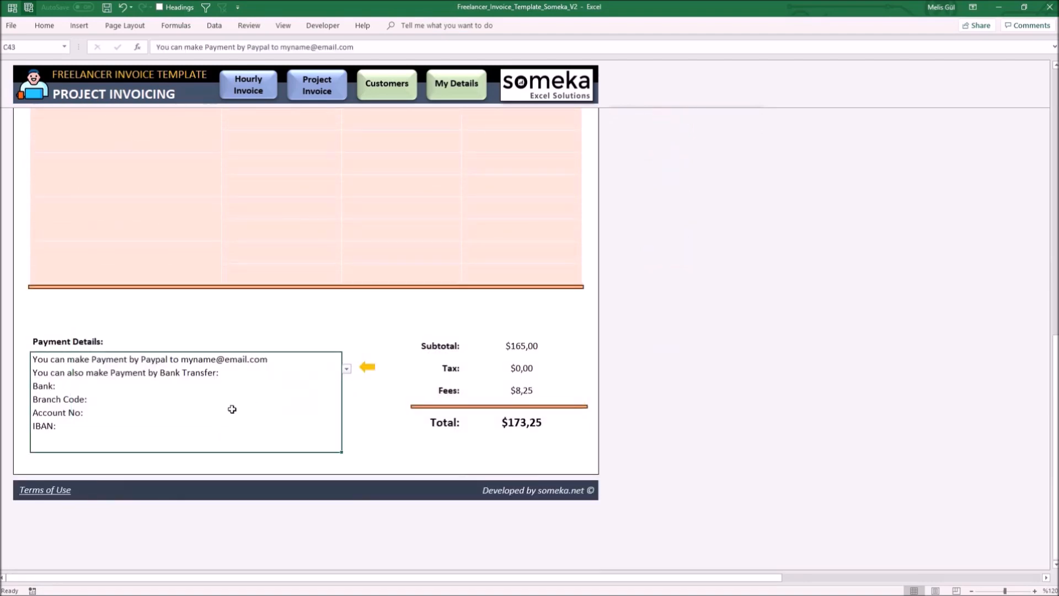
pyautogui.write('Please make payment via the link on my website: www.mysite.com')
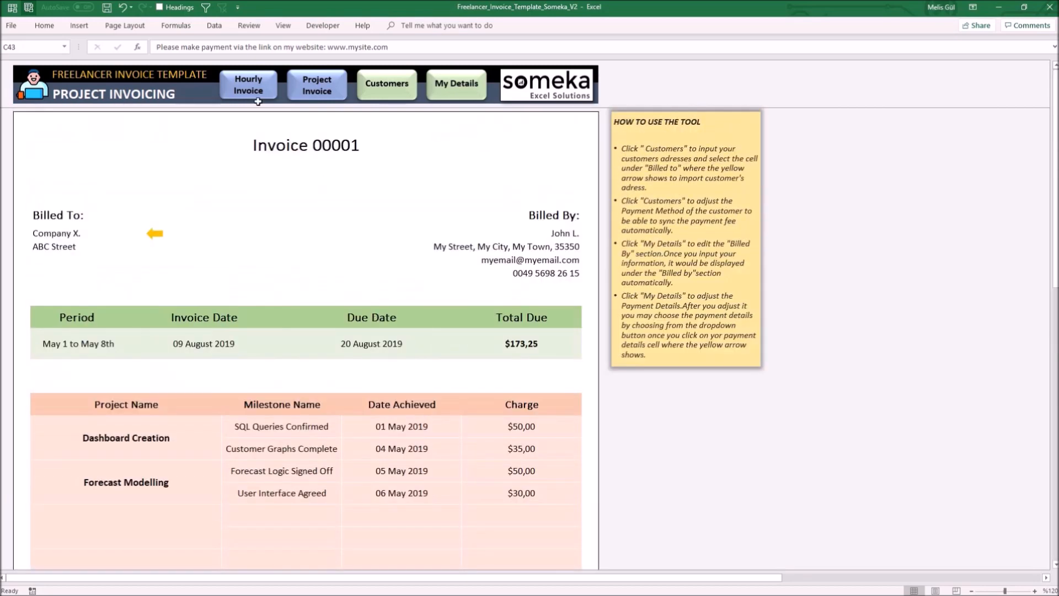
# Bill the hourly invoice to Mattis Ornare Corp. Stationary, total due $367,50.
pyautogui.click(248, 84)
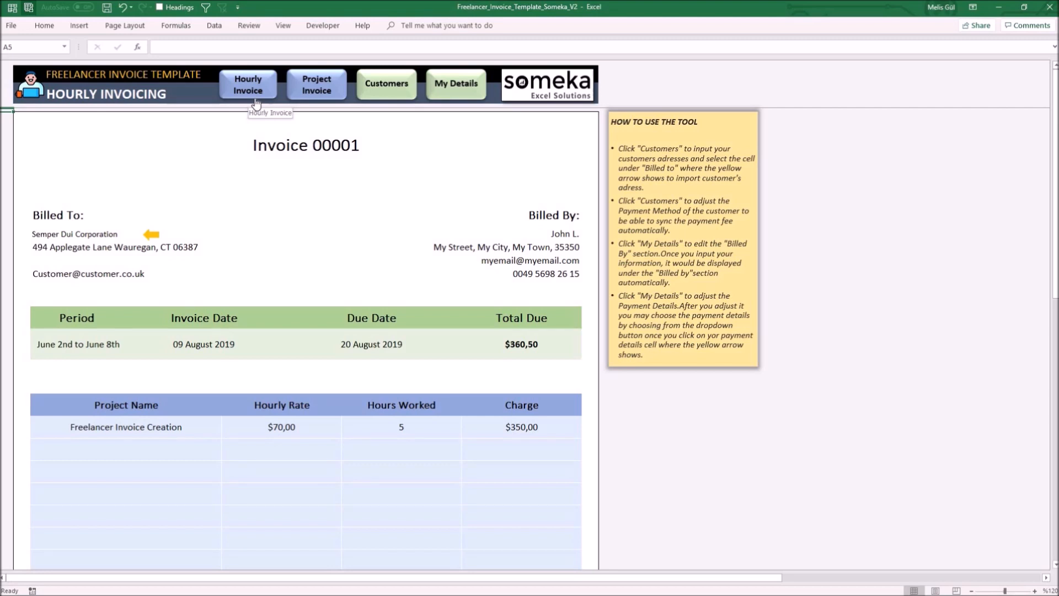
pyautogui.moveTo(337, 372)
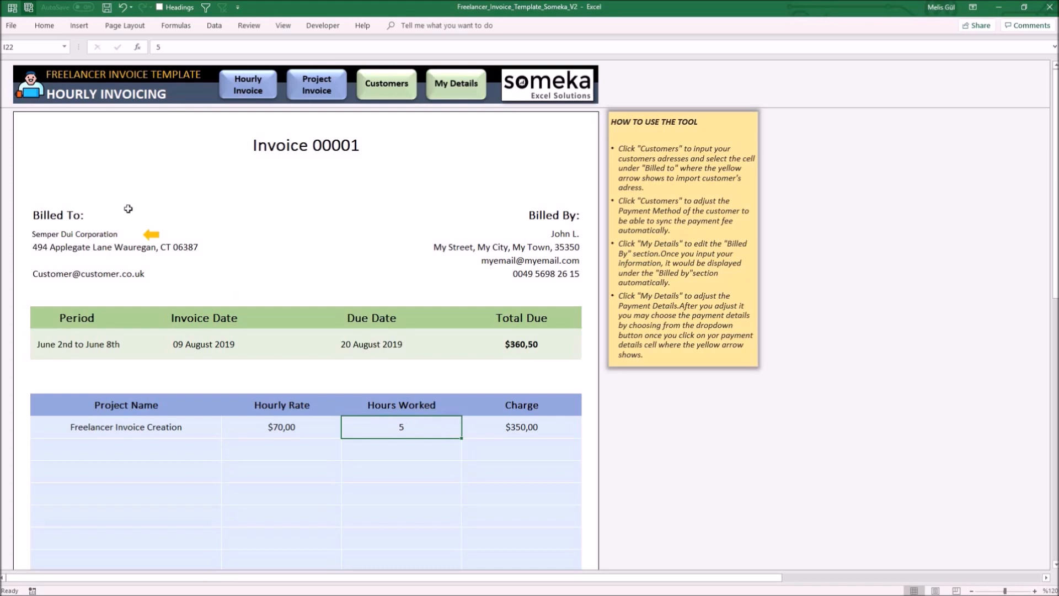
pyautogui.click(130, 234)
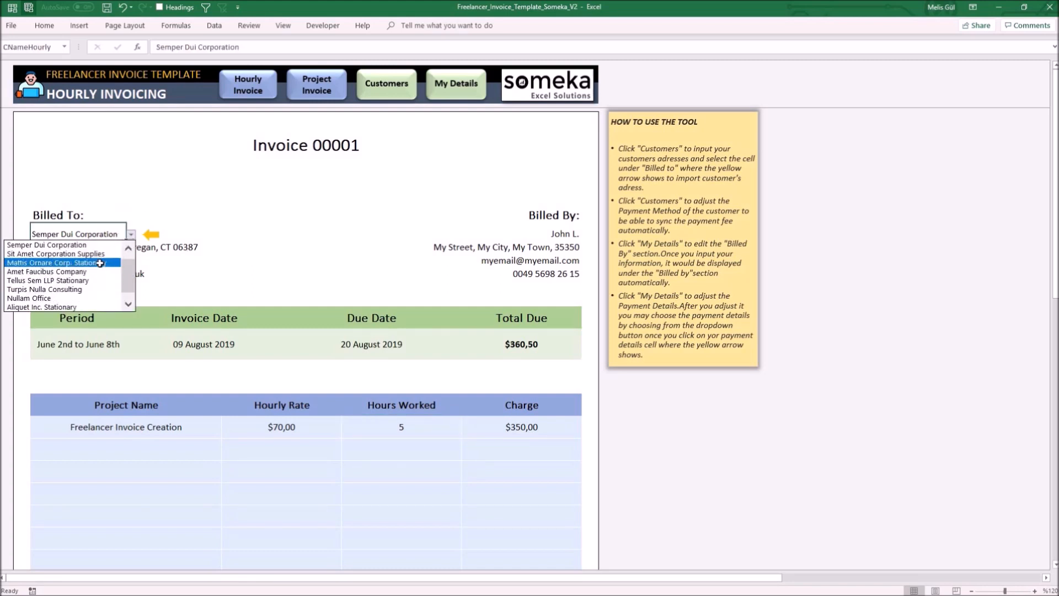
pyautogui.click(53, 262)
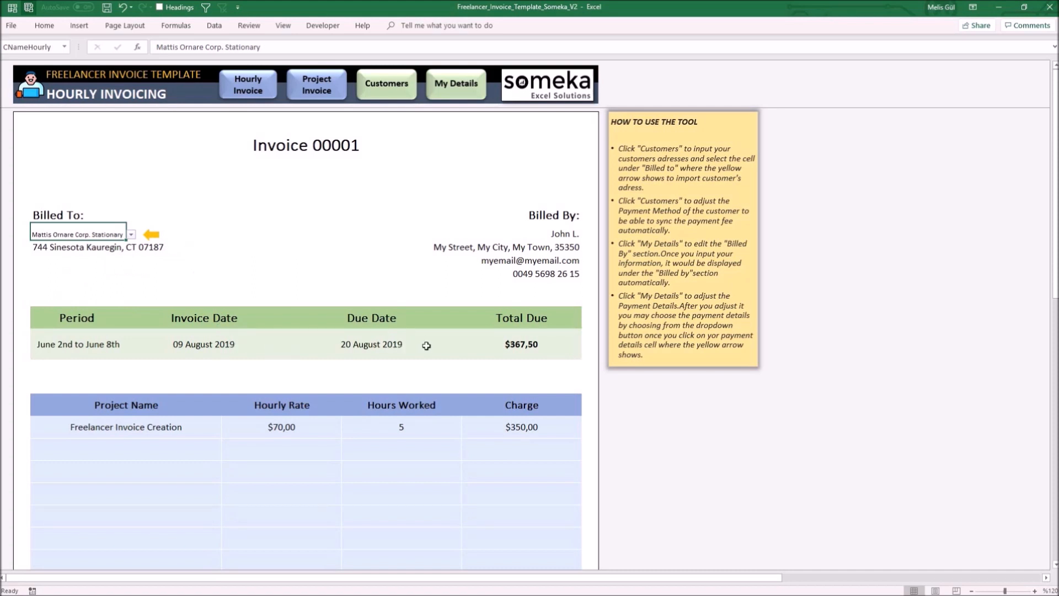
# Review the $70,00 hourly rate and the payment details text.
pyautogui.scroll(-3)
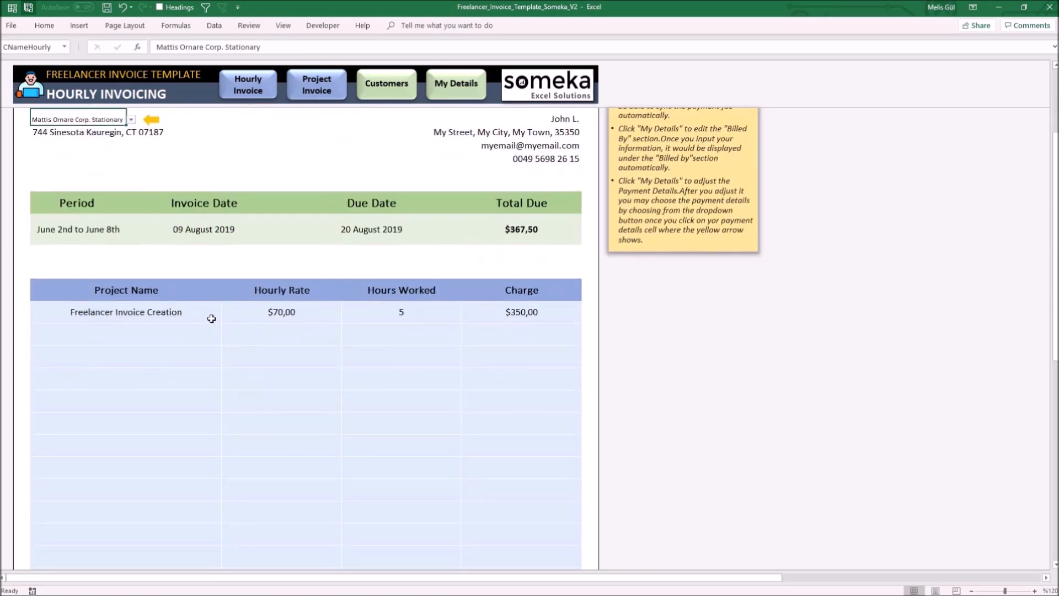
pyautogui.click(282, 311)
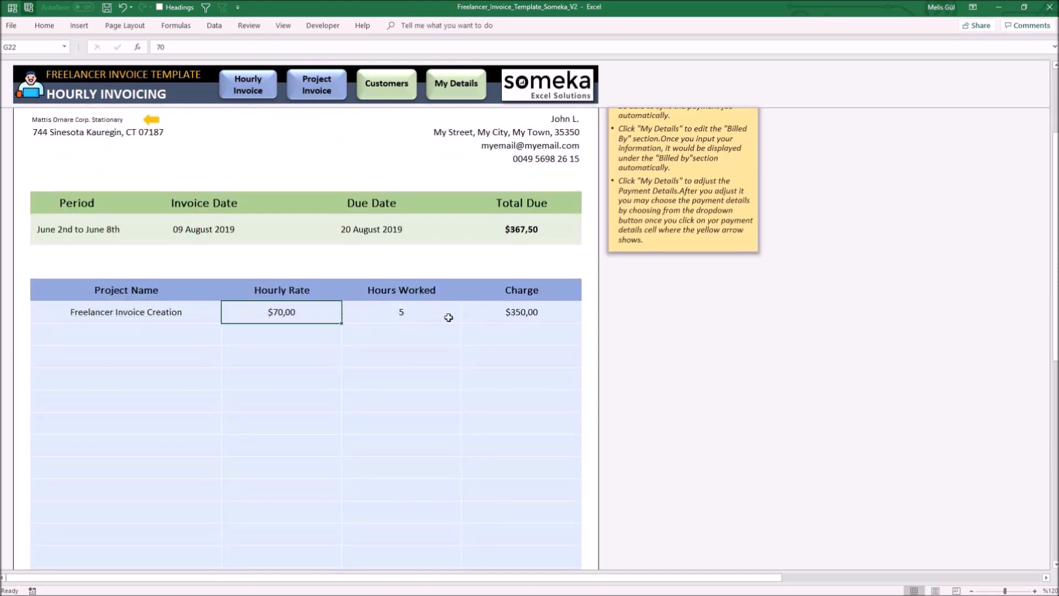
pyautogui.click(402, 312)
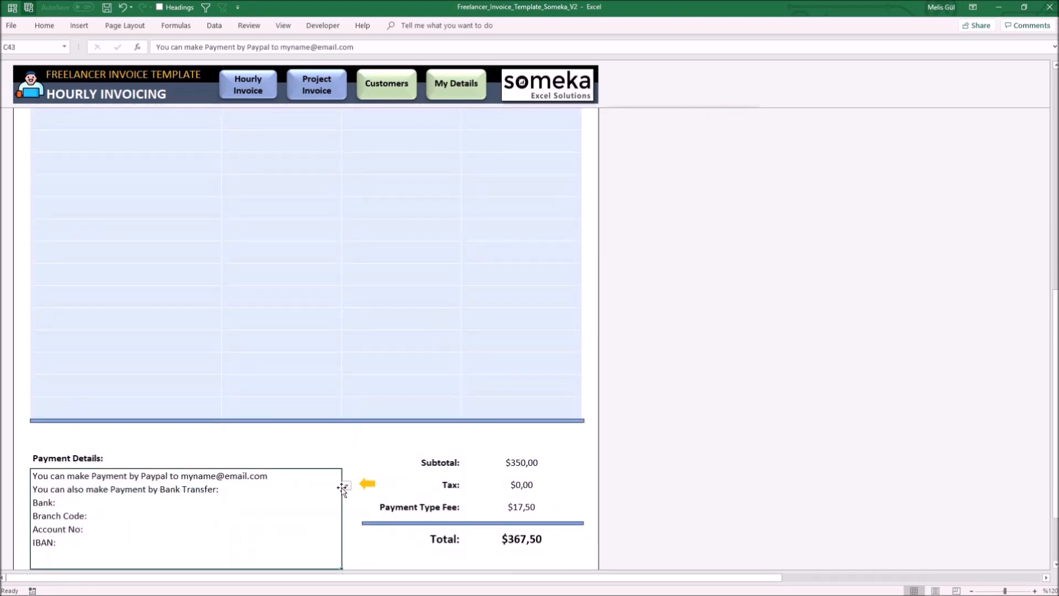
# Choose payment via bitcoin as the hourly invoice's payment details.
pyautogui.click(345, 486)
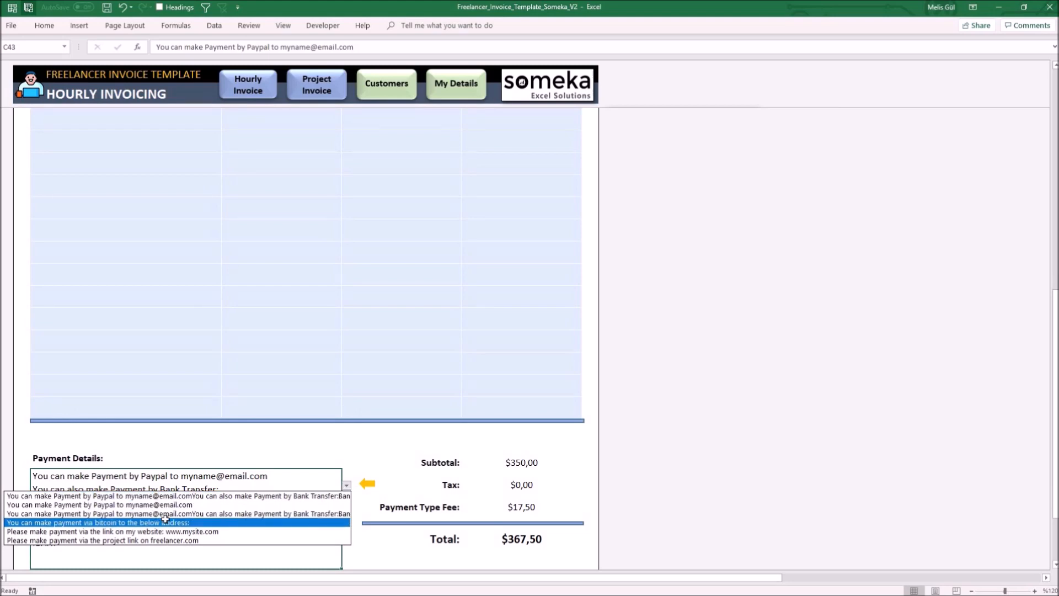
pyautogui.click(88, 522)
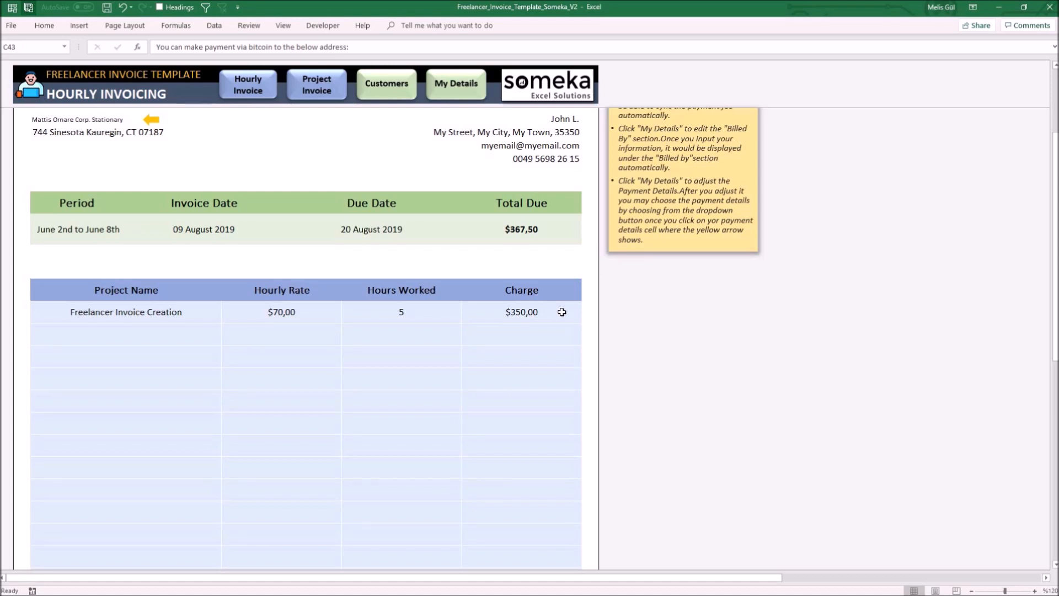
# Set hours worked to 6, making the charge $420,00 and total due $441,00.
pyautogui.click(401, 311)
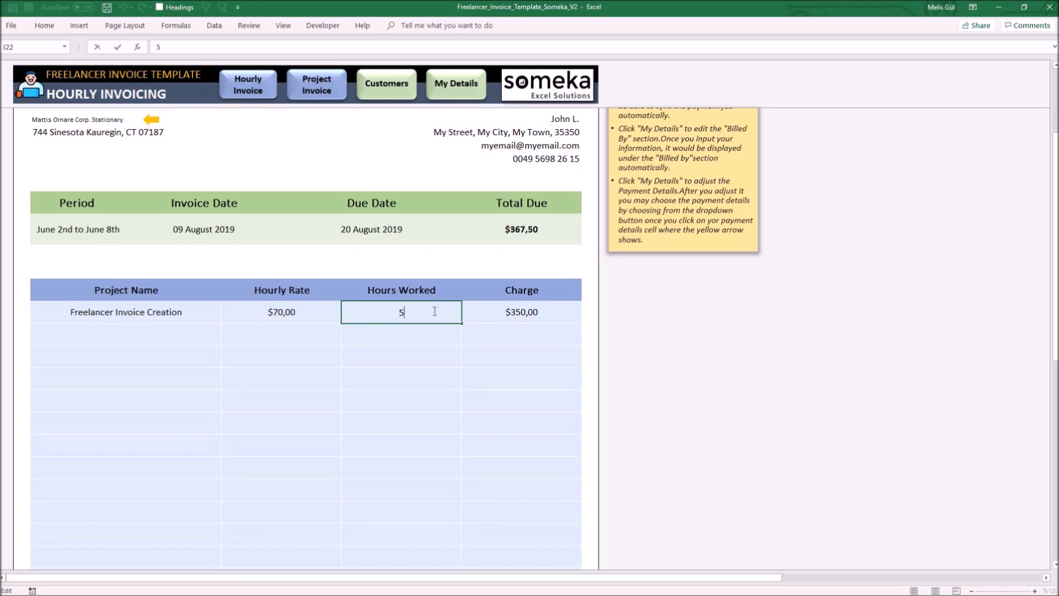
pyautogui.write('6')
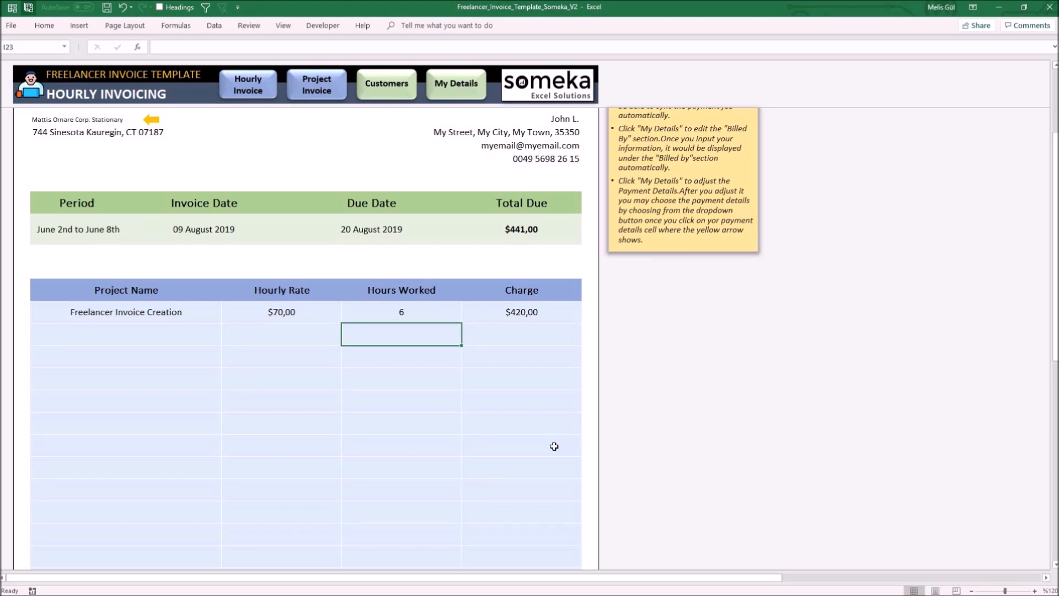
pyautogui.scroll(-3)
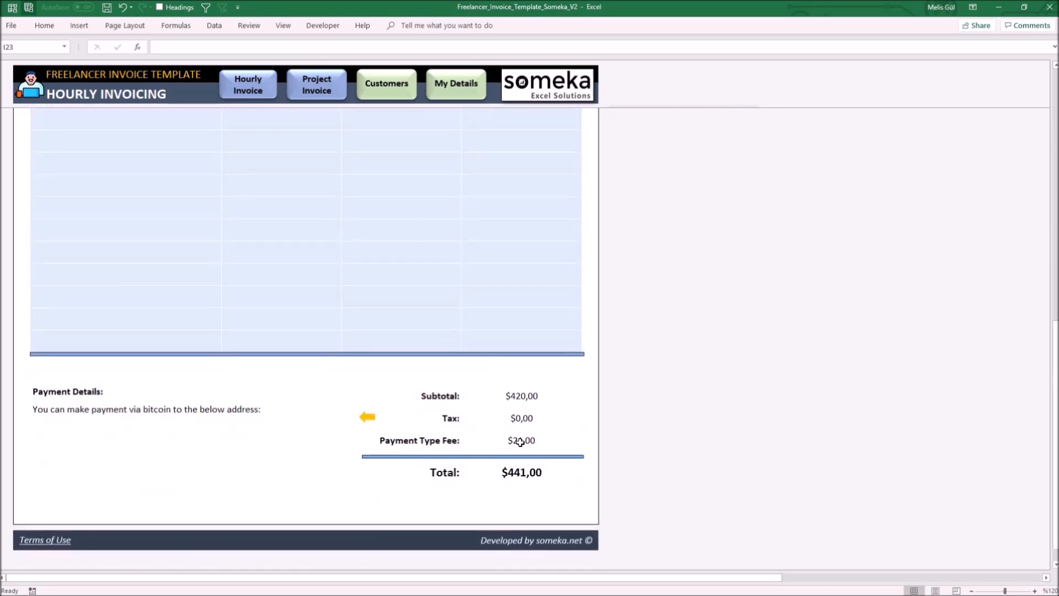